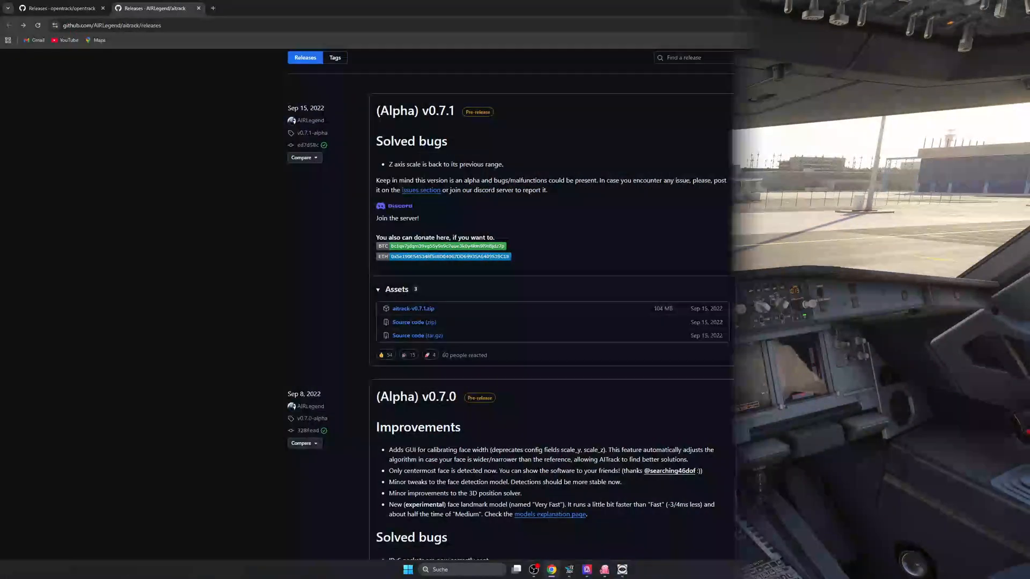
# Step: Switch to the 'Releases · opentrack/opentrack' tab and scroll through its release notes
pyautogui.click(1002, 8)
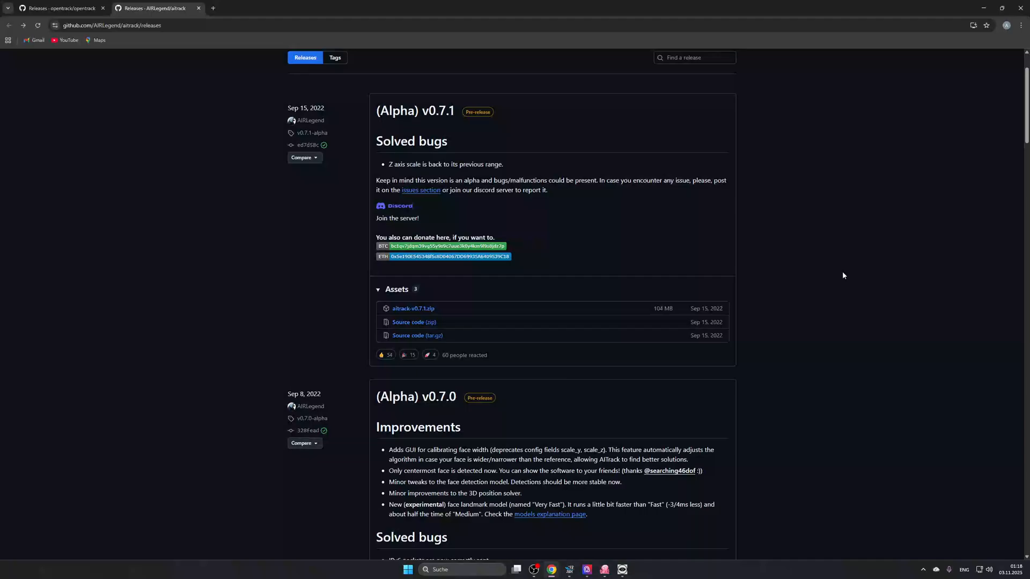
pyautogui.click(59, 8)
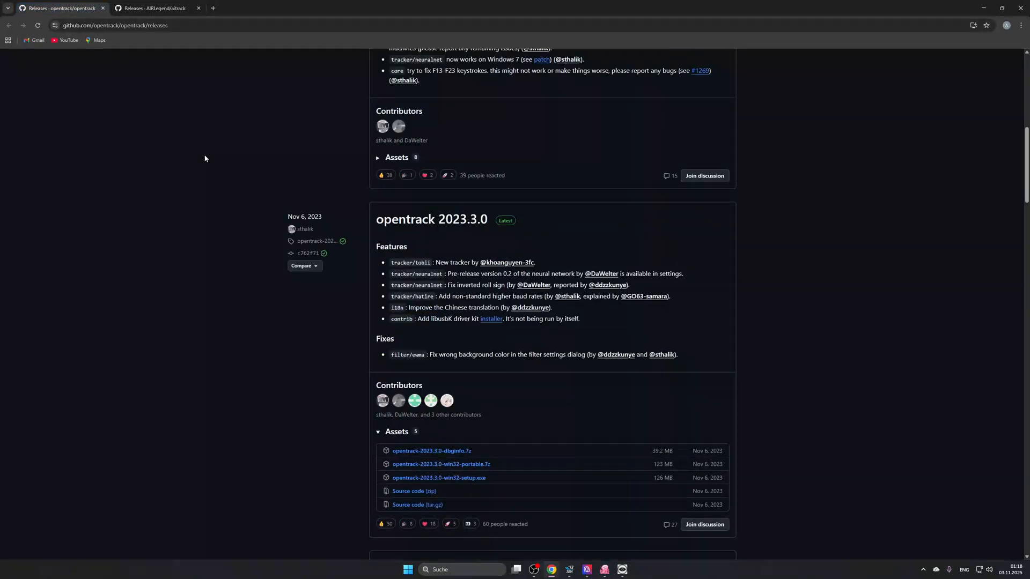
pyautogui.moveTo(334, 413)
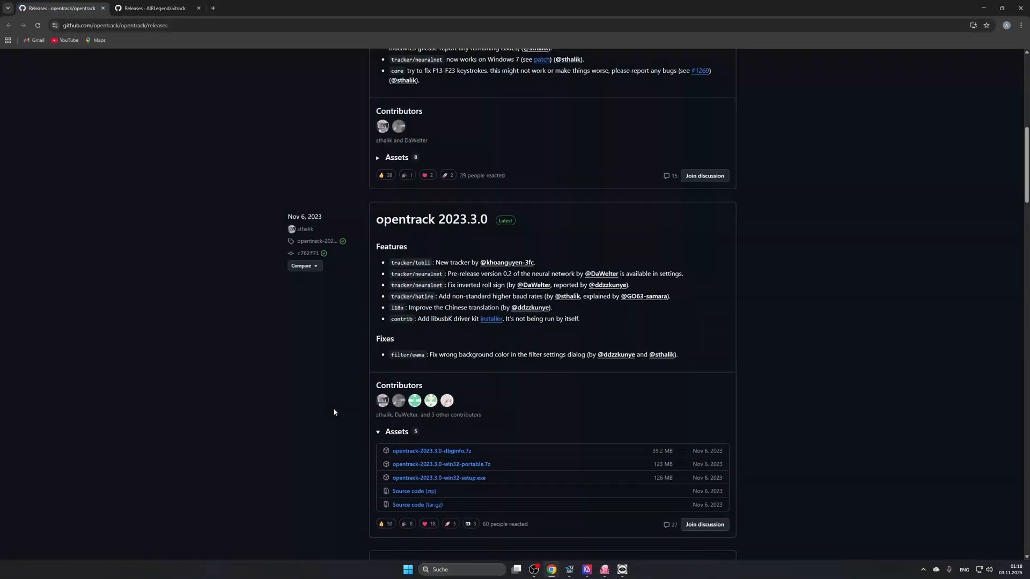
pyautogui.scroll(3)
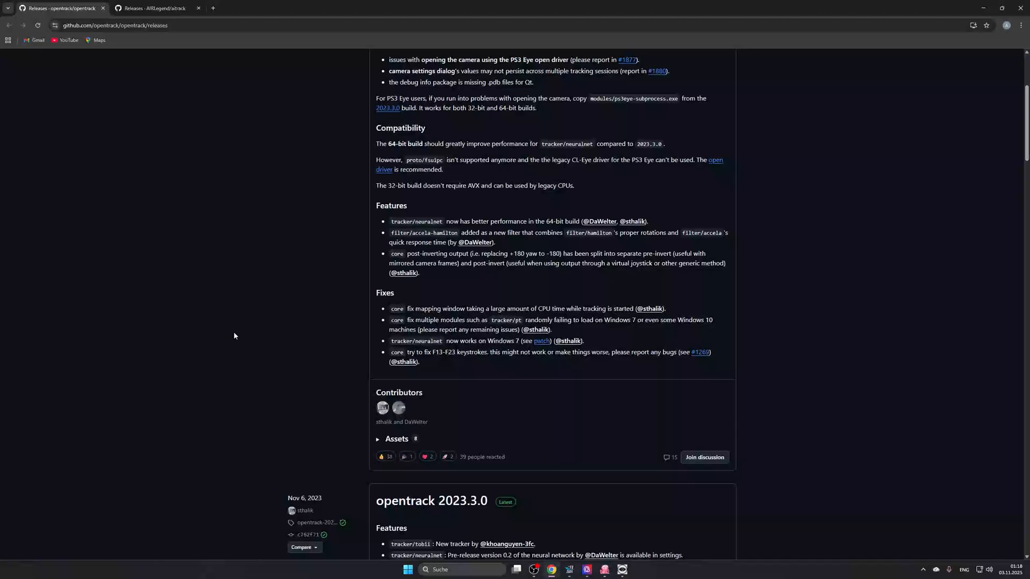
pyautogui.scroll(-3)
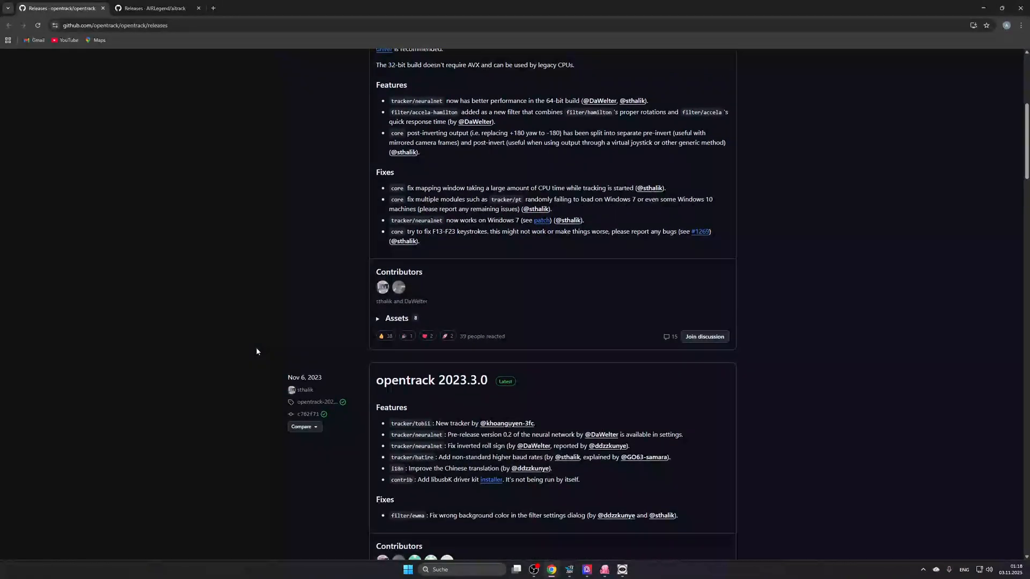
pyautogui.scroll(3)
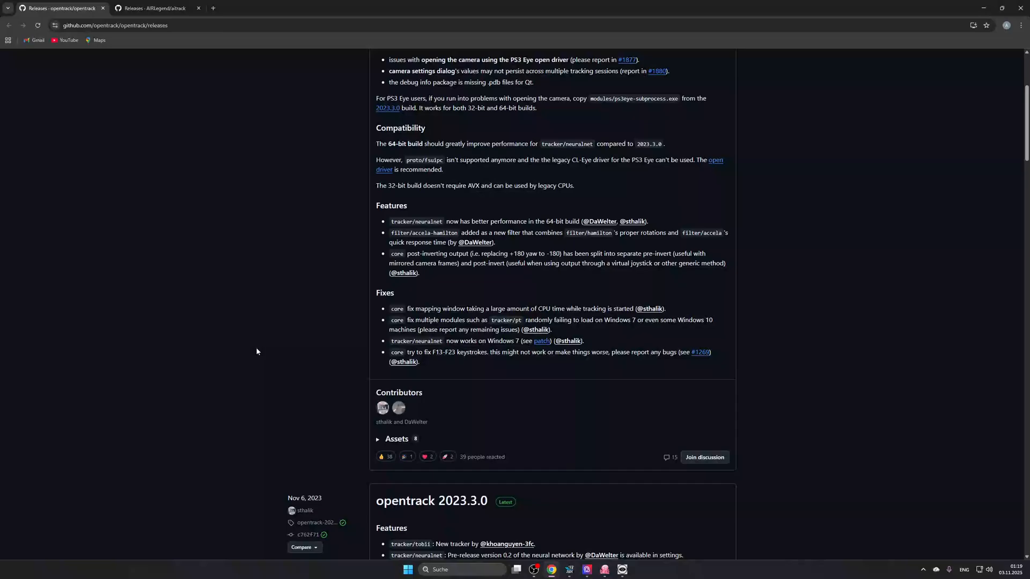
# Step: Scroll the releases page down to the opentrack 2023.3.0 Assets list with the Windows builds
pyautogui.scroll(3)
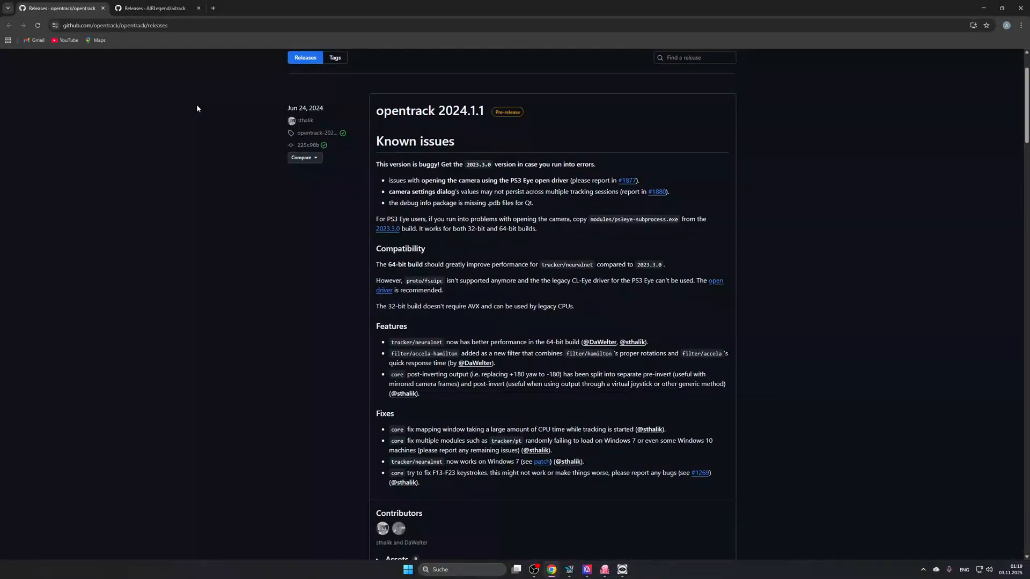
pyautogui.moveTo(269, 352)
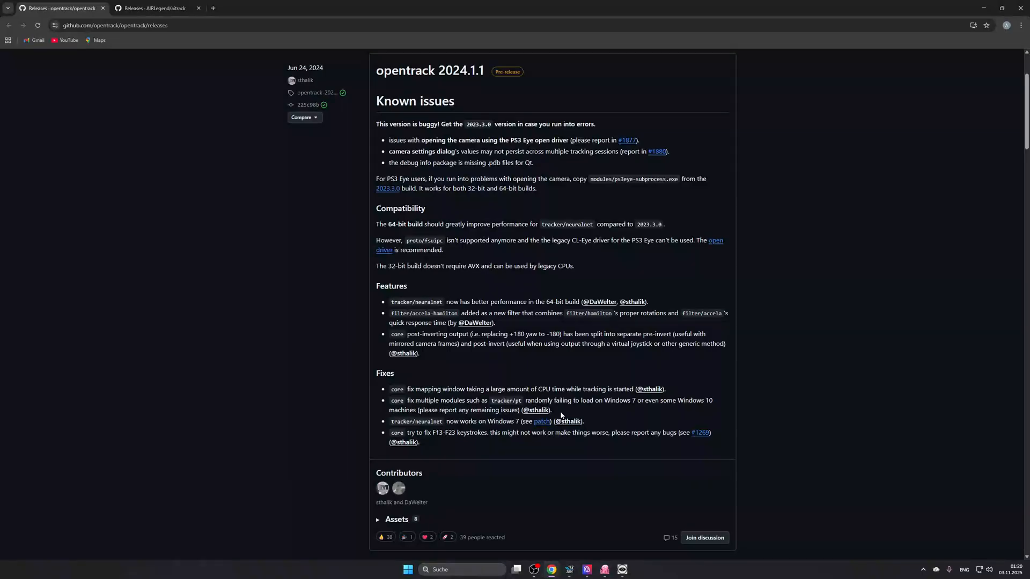
pyautogui.scroll(-3)
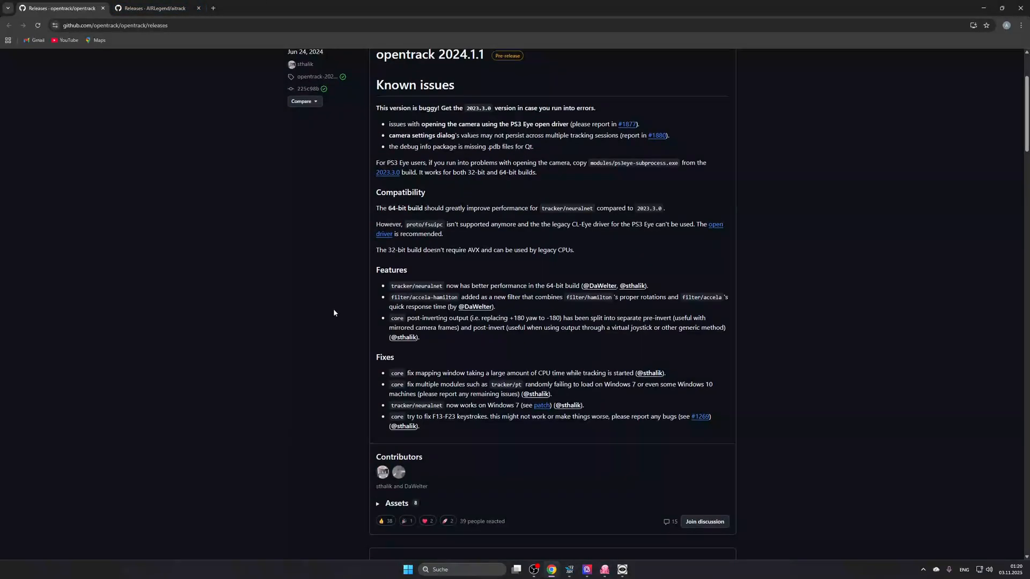
pyautogui.scroll(3)
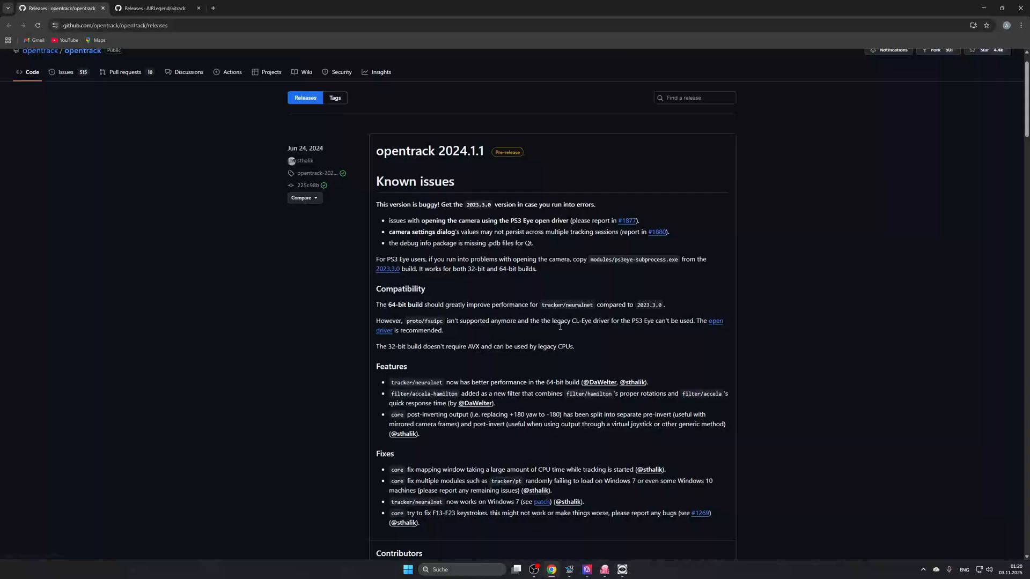
pyautogui.moveTo(430, 150)
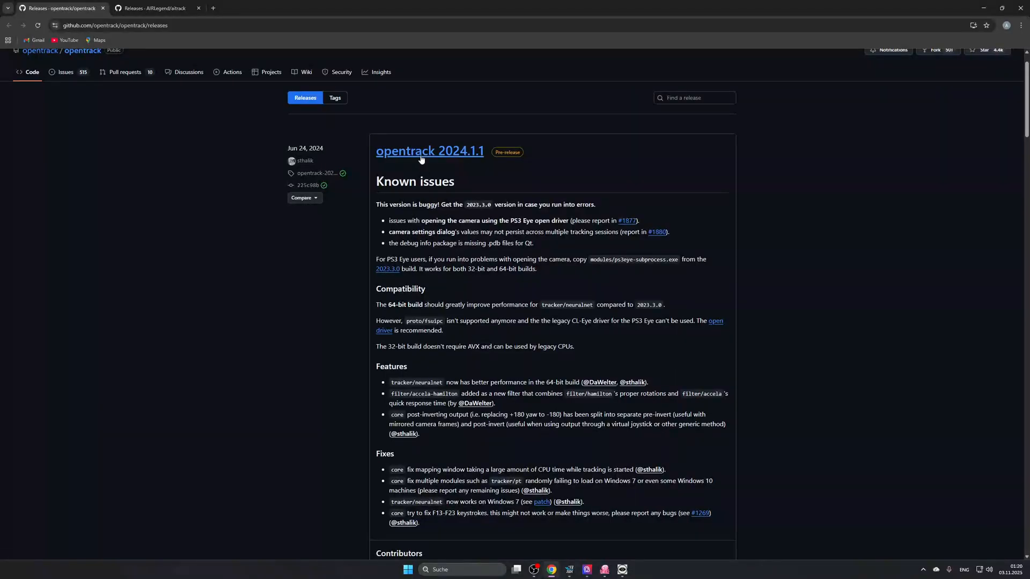
pyautogui.scroll(-3)
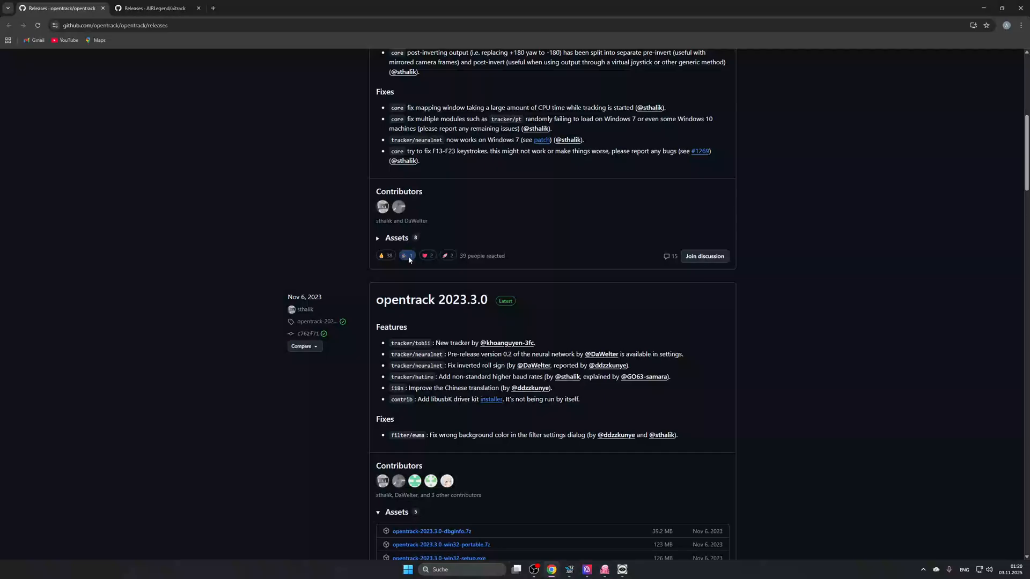
pyautogui.scroll(-3)
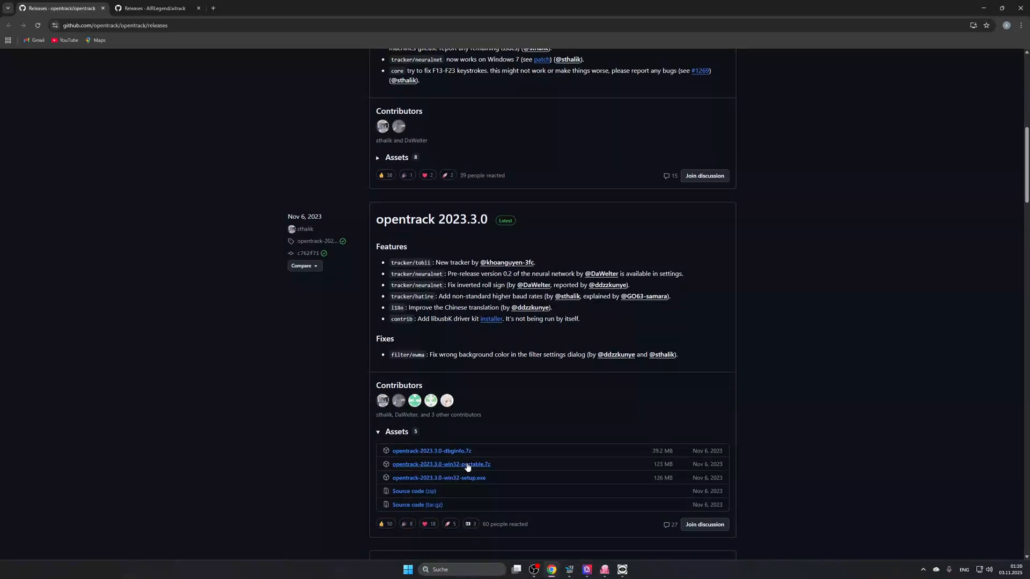
pyautogui.moveTo(438, 481)
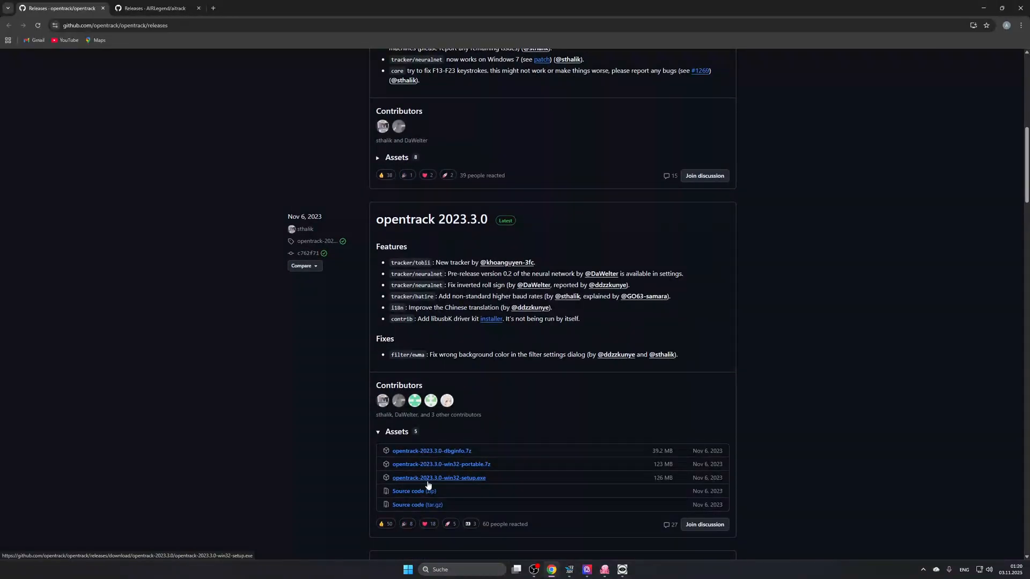
pyautogui.moveTo(482, 477)
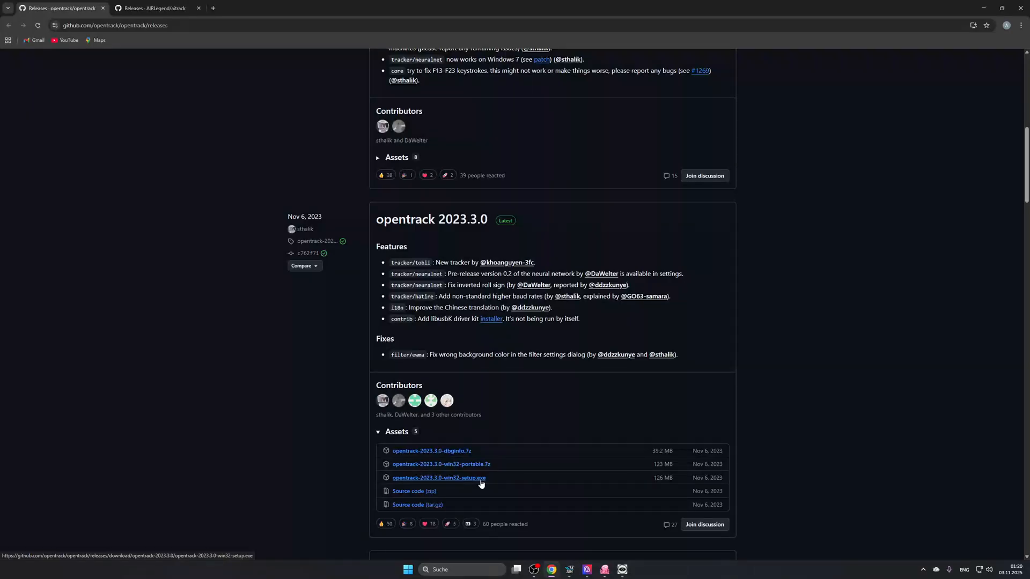
pyautogui.moveTo(515, 479)
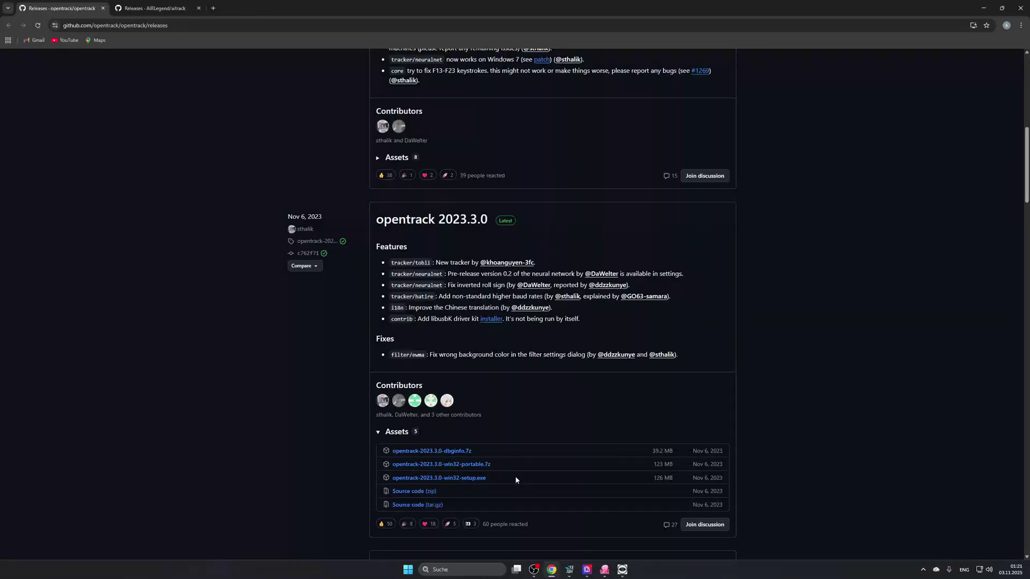
pyautogui.moveTo(603, 569)
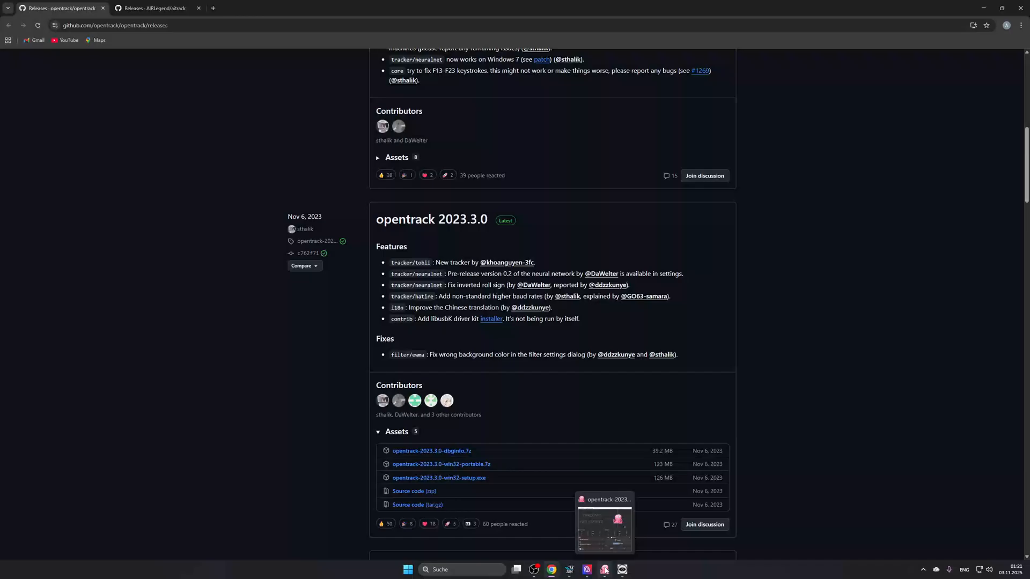
pyautogui.moveTo(277, 204)
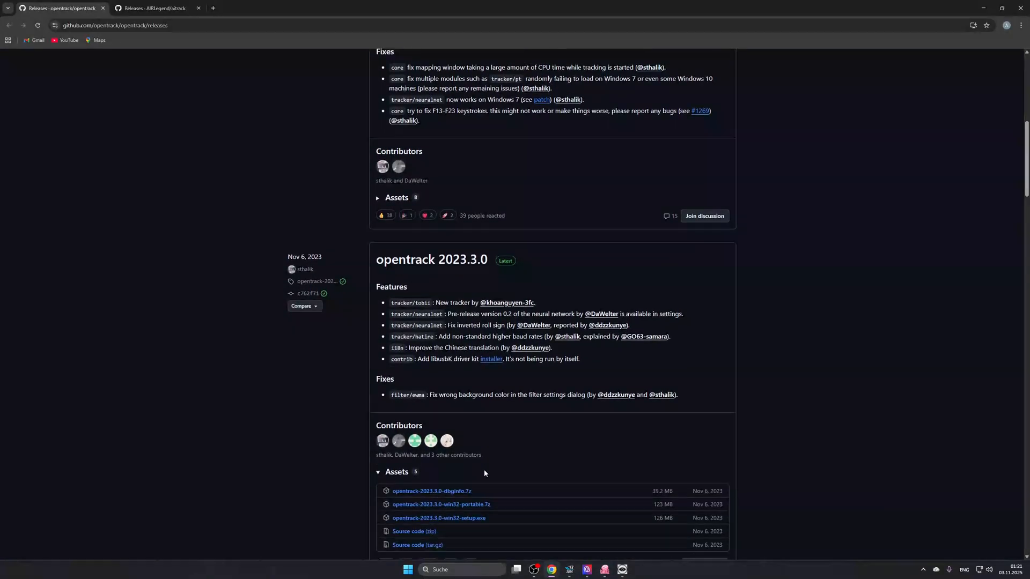
# Step: Check the AITrack releases, return to the opentrack releases, then bring up the running opentrack window
pyautogui.click(155, 8)
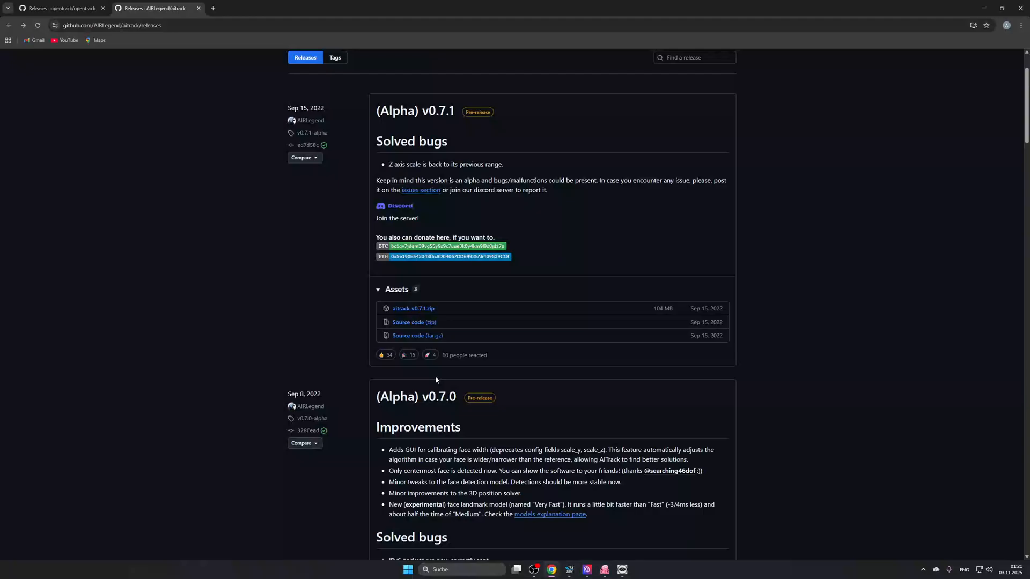
pyautogui.scroll(-3)
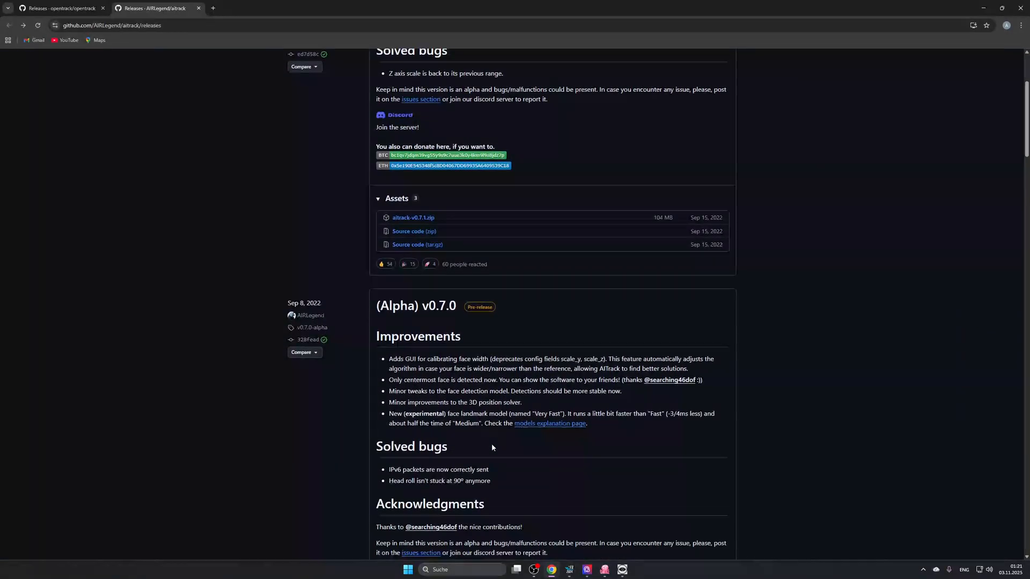
pyautogui.scroll(3)
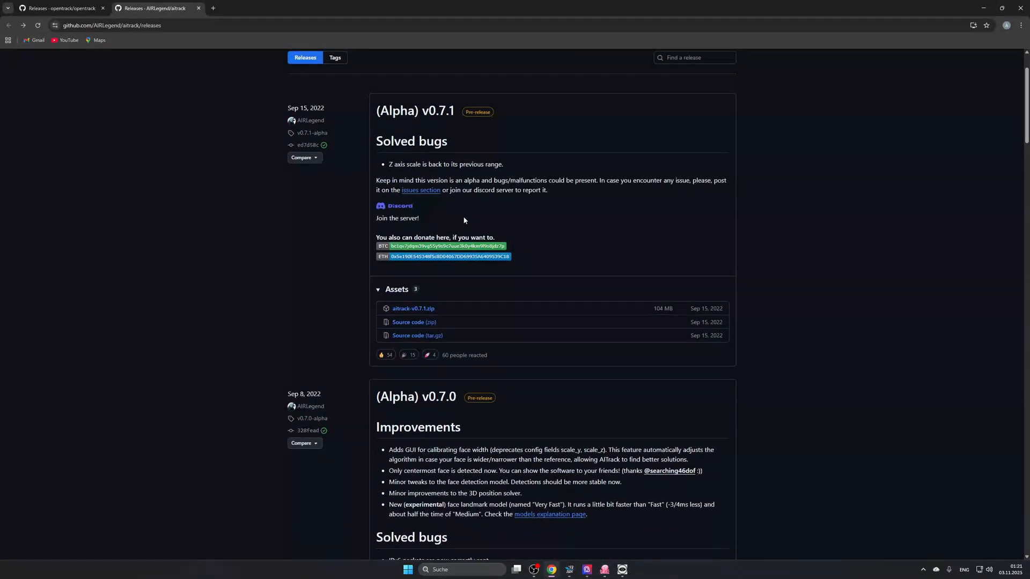
pyautogui.moveTo(578, 245)
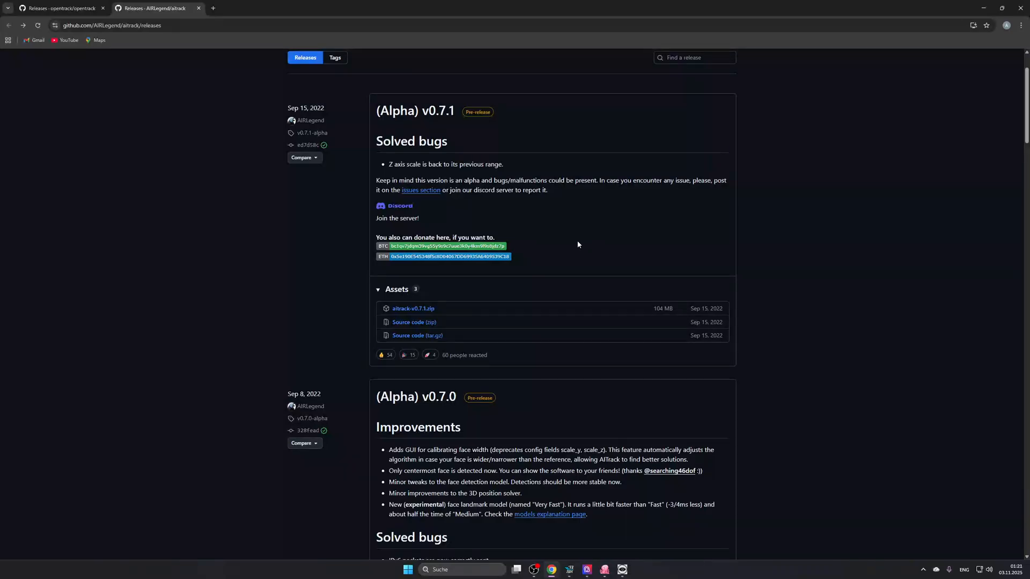
pyautogui.moveTo(135, 154)
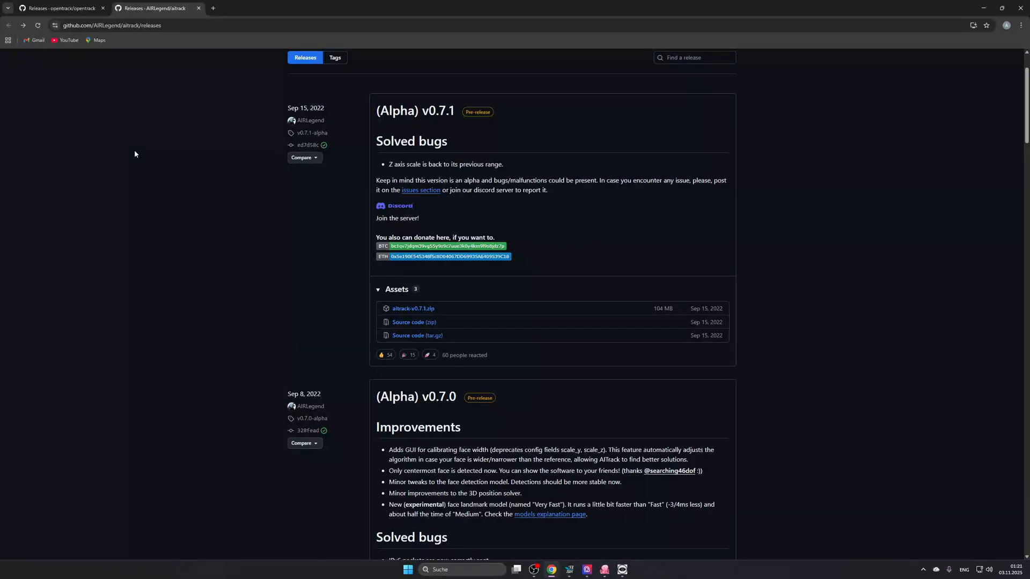
pyautogui.moveTo(379, 215)
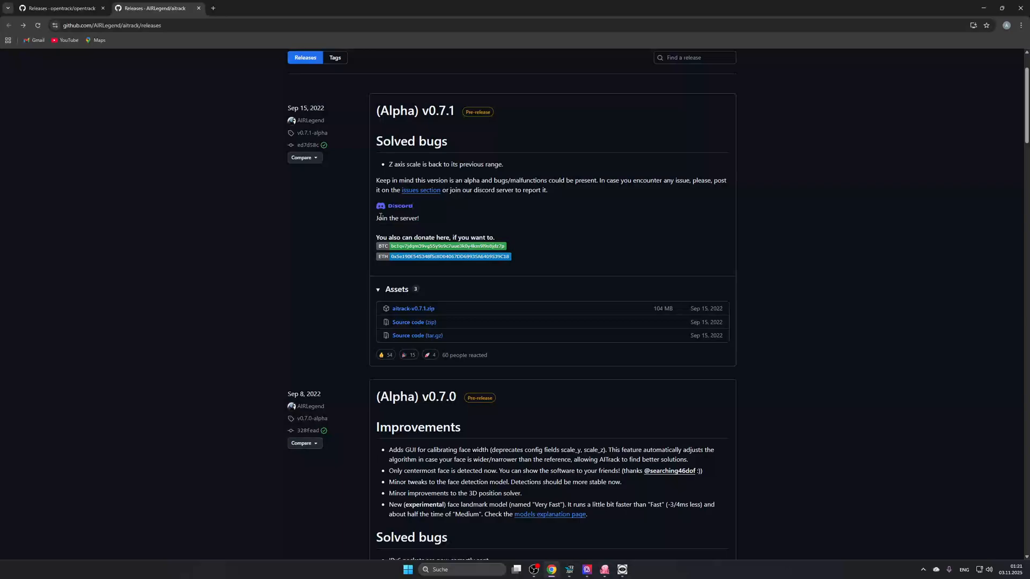
pyautogui.moveTo(407, 226)
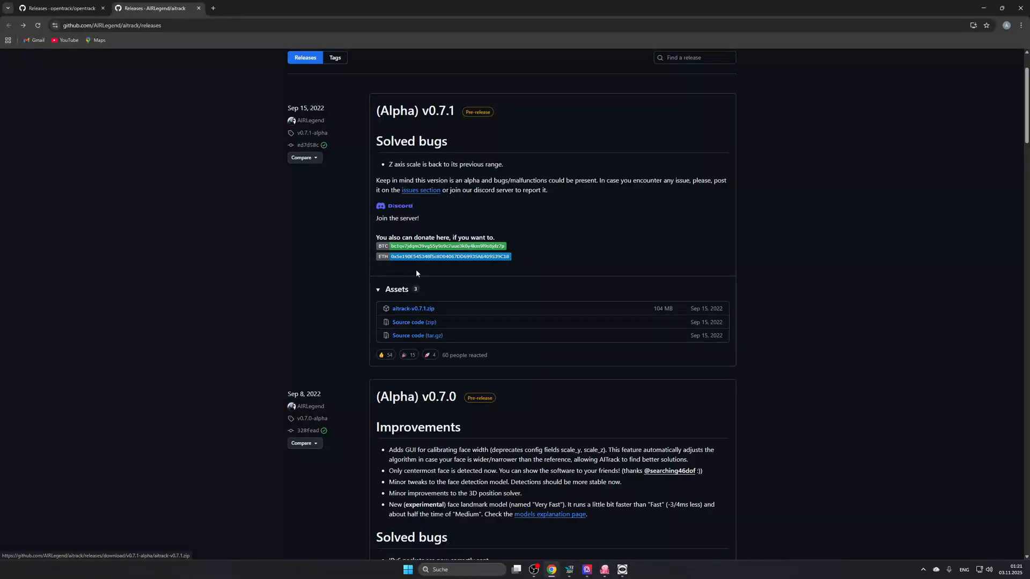
pyautogui.moveTo(437, 315)
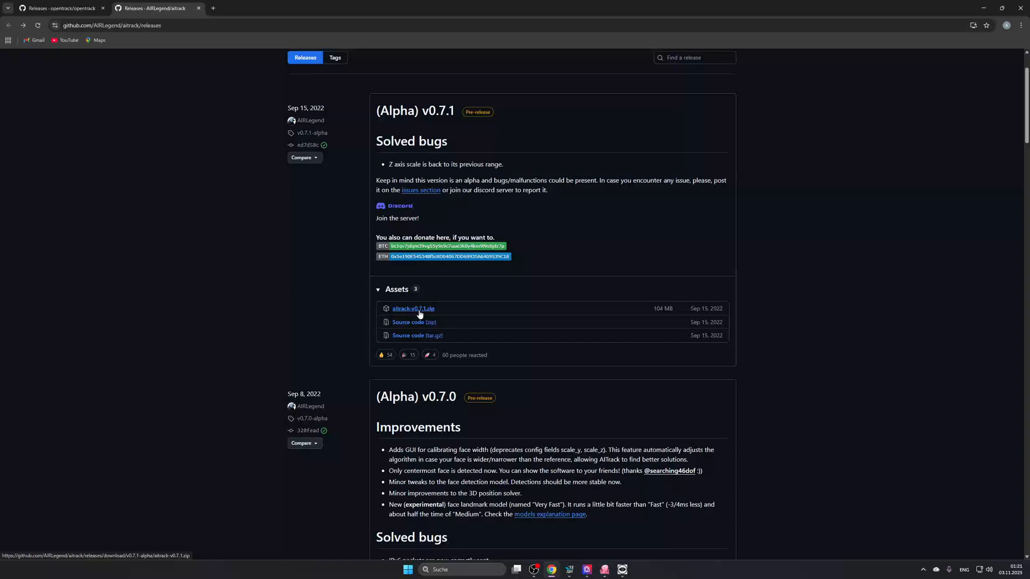
pyautogui.moveTo(607, 275)
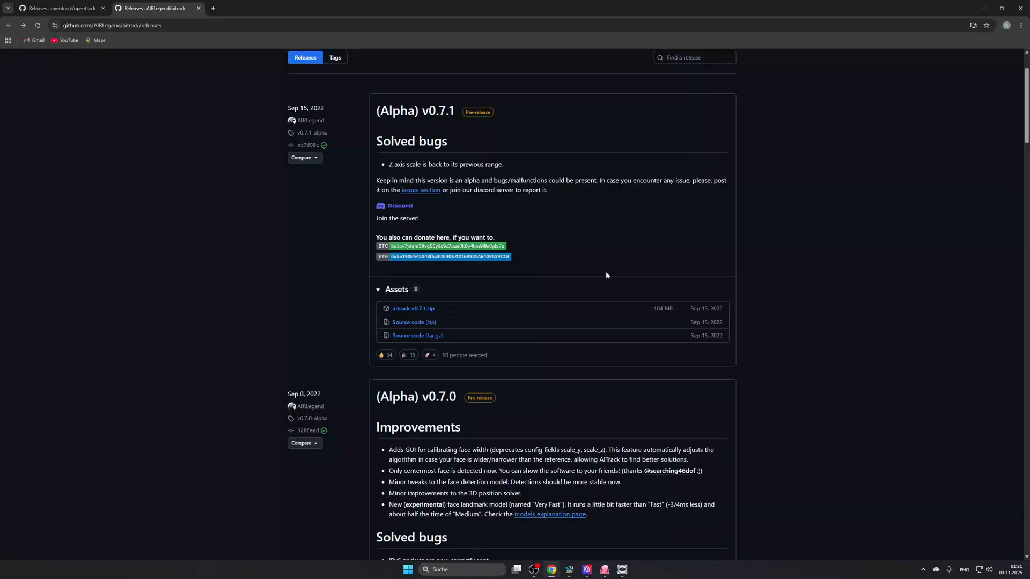
pyautogui.moveTo(486, 354)
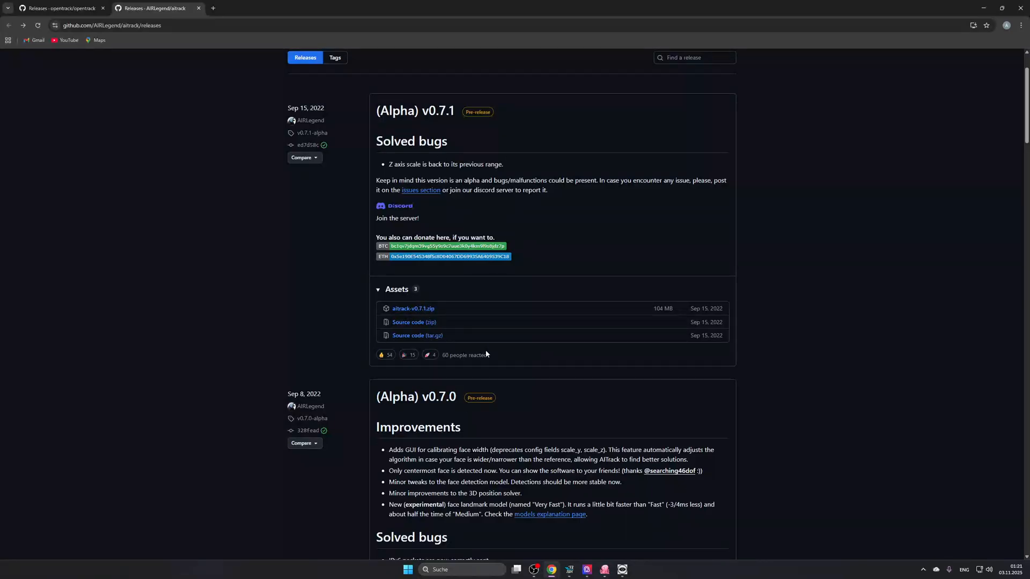
pyautogui.moveTo(457, 326)
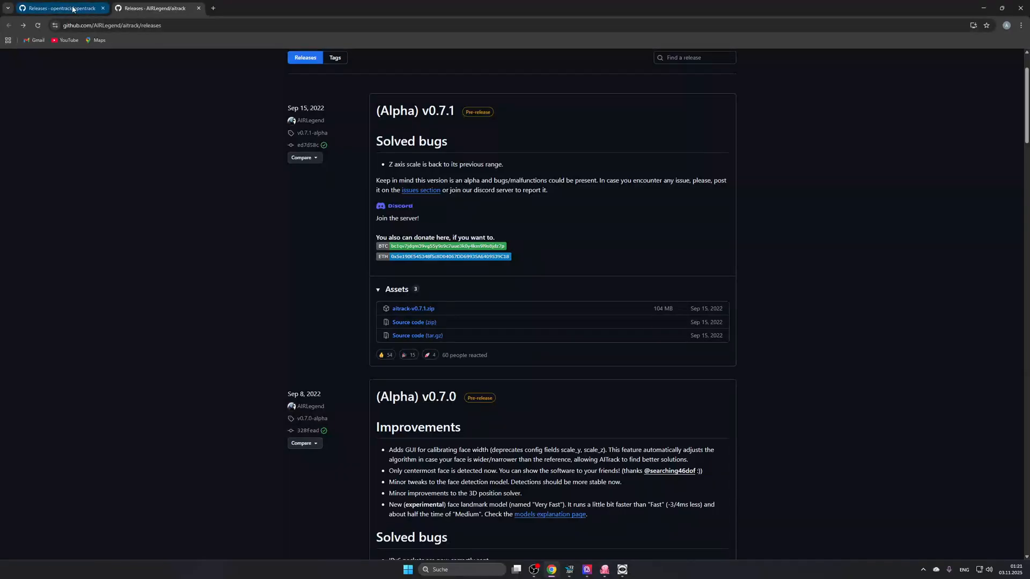
pyautogui.click(59, 8)
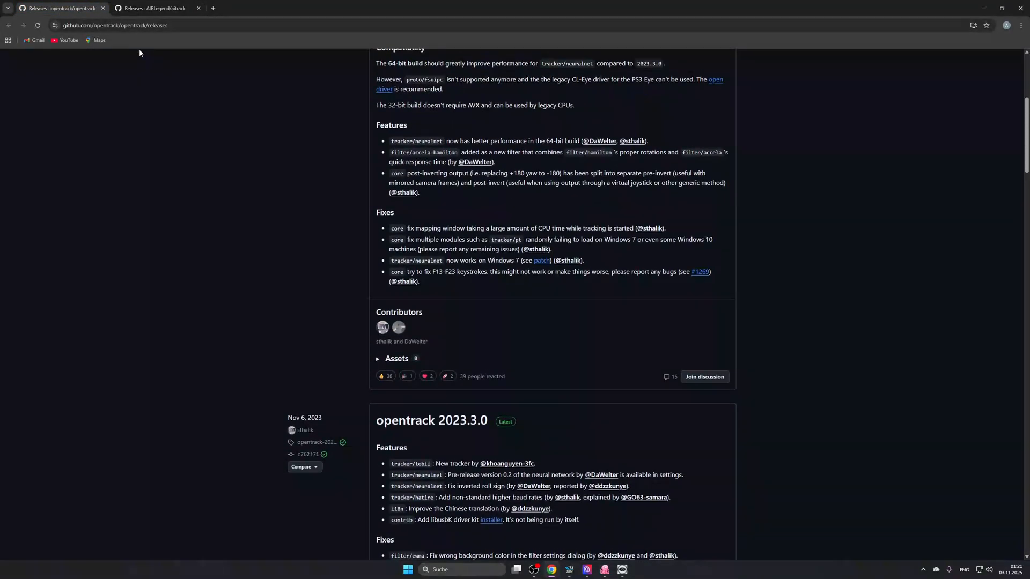
pyautogui.moveTo(362, 331)
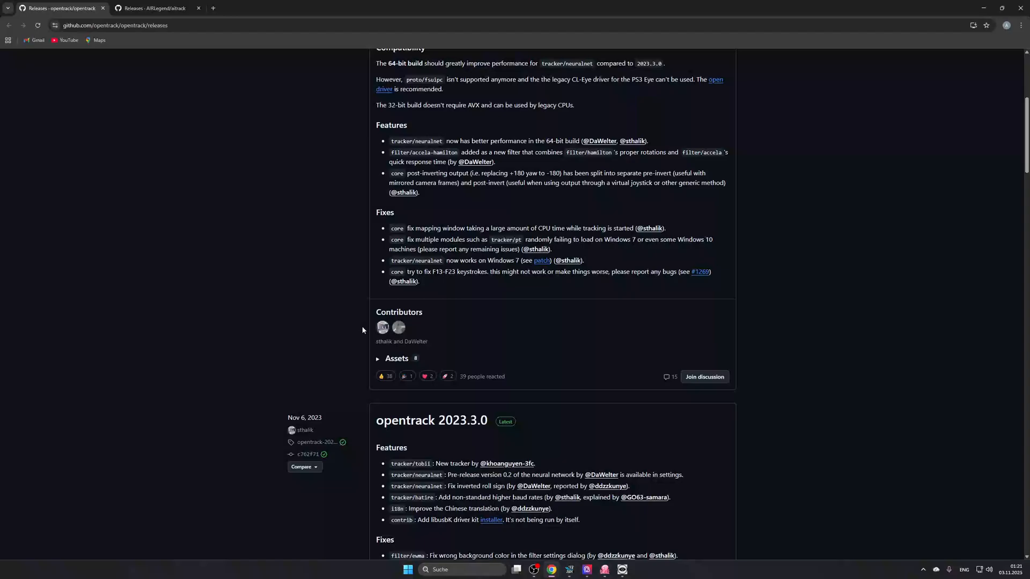
pyautogui.moveTo(477, 373)
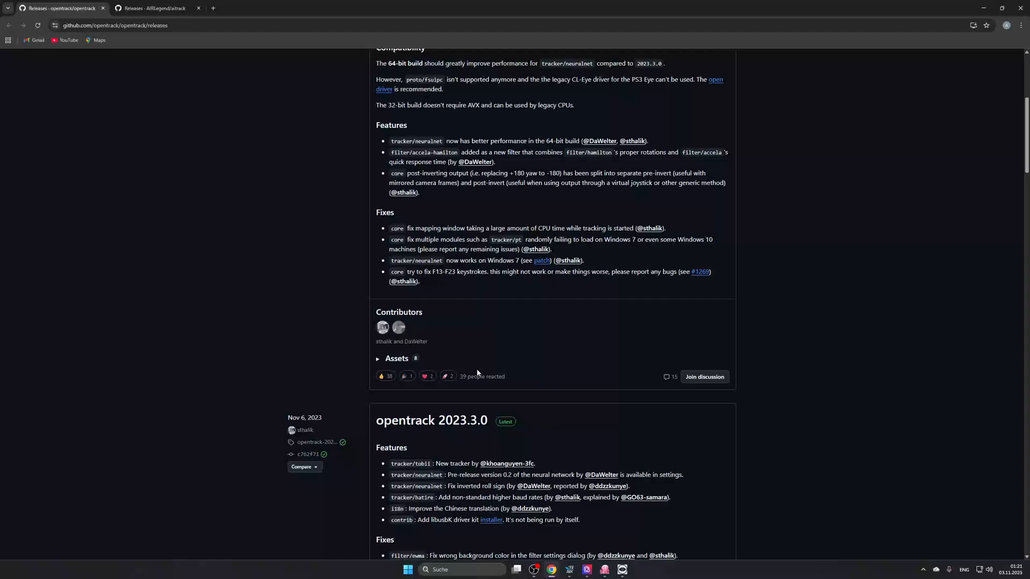
pyautogui.moveTo(571, 518)
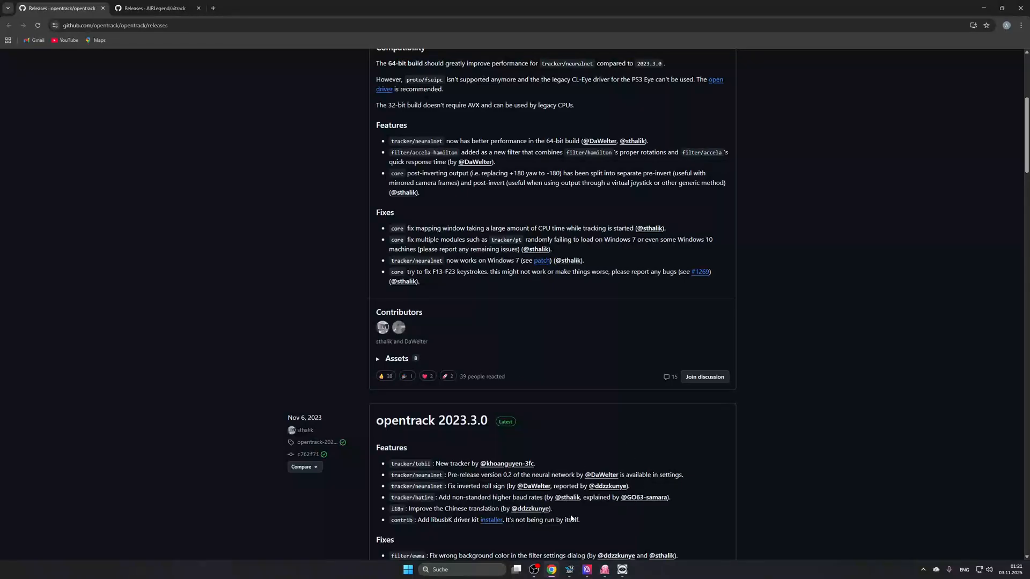
pyautogui.moveTo(605, 570)
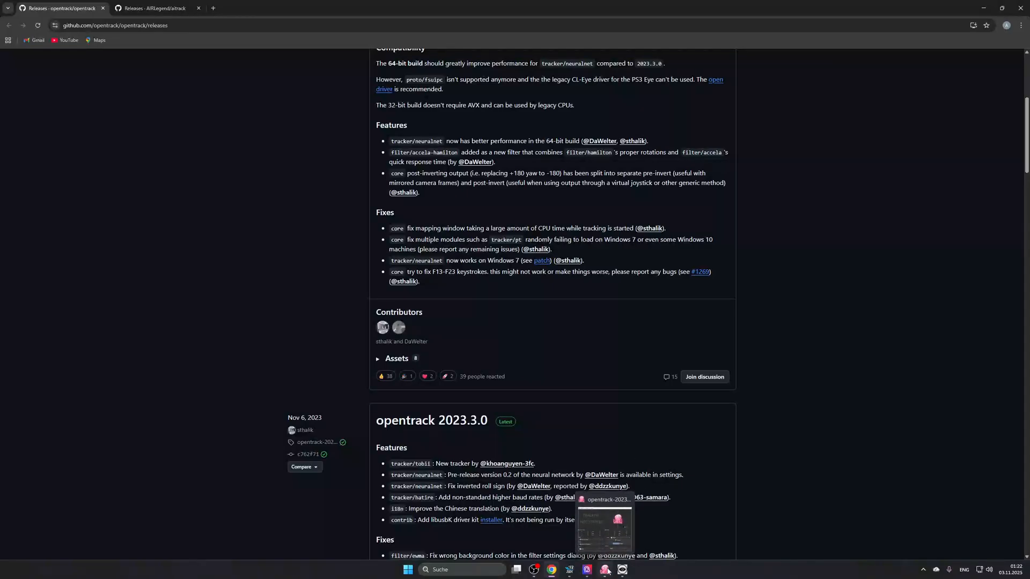
pyautogui.click(605, 568)
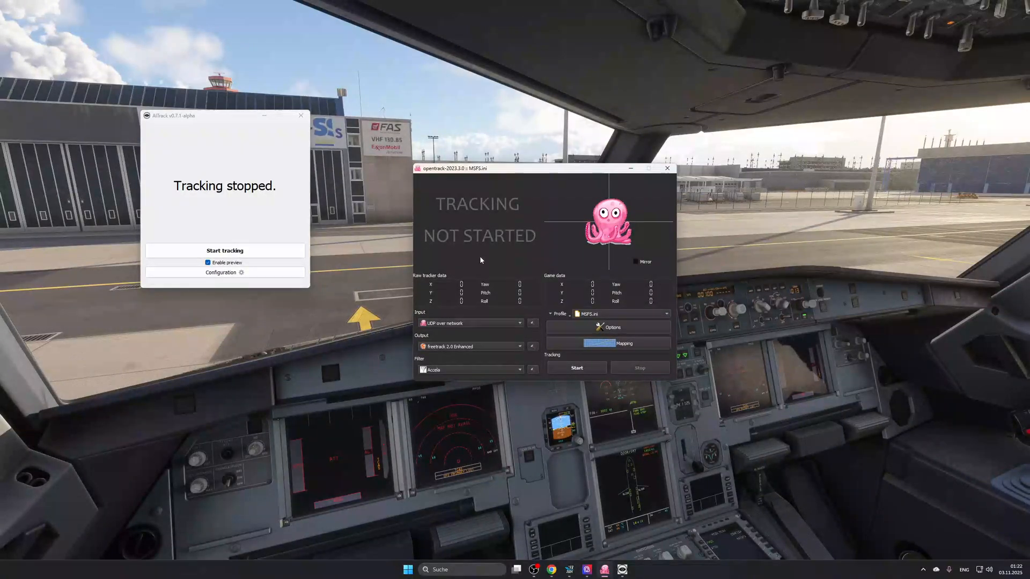
pyautogui.moveTo(238, 174)
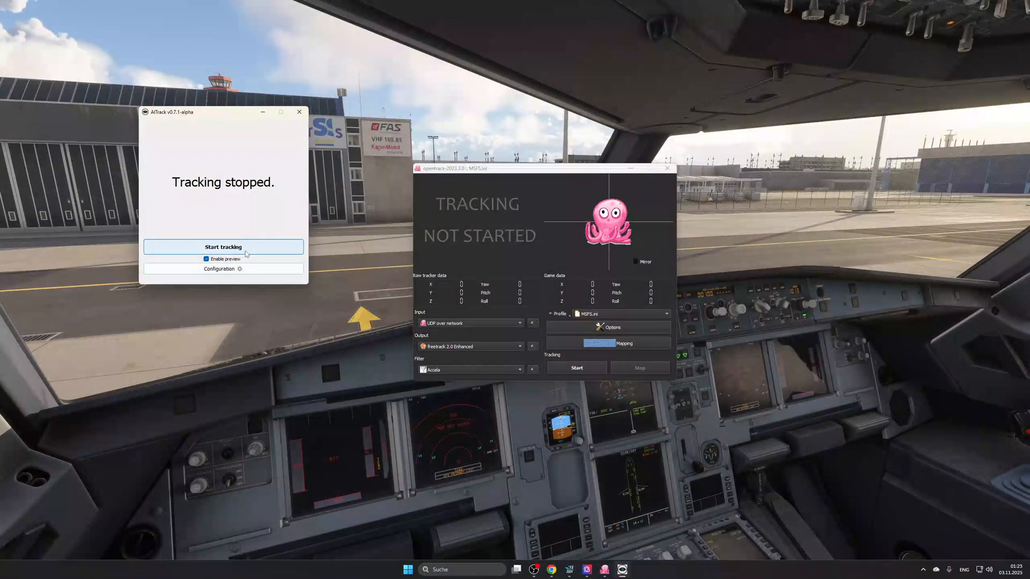
pyautogui.moveTo(191, 176)
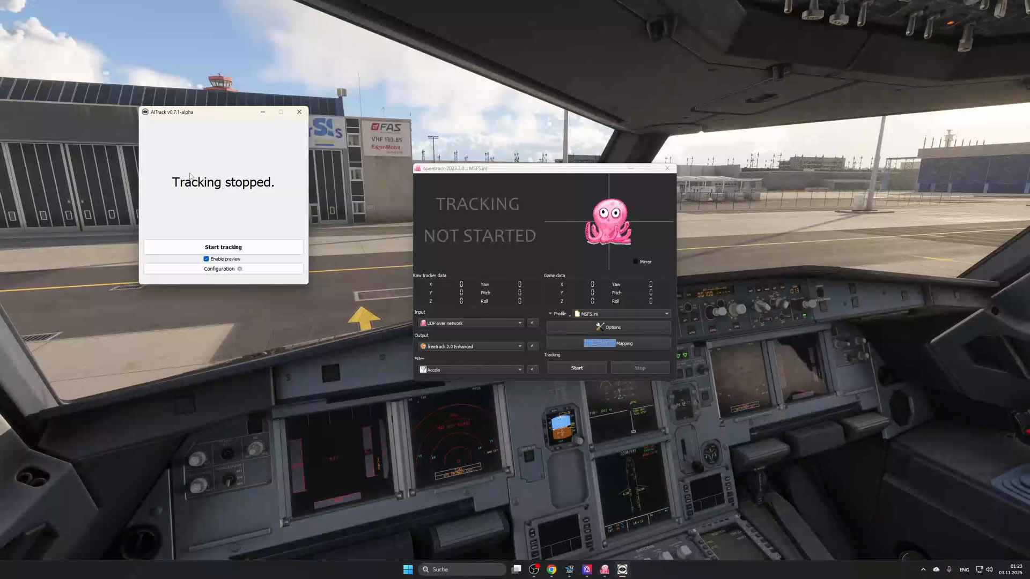
pyautogui.moveTo(205, 196)
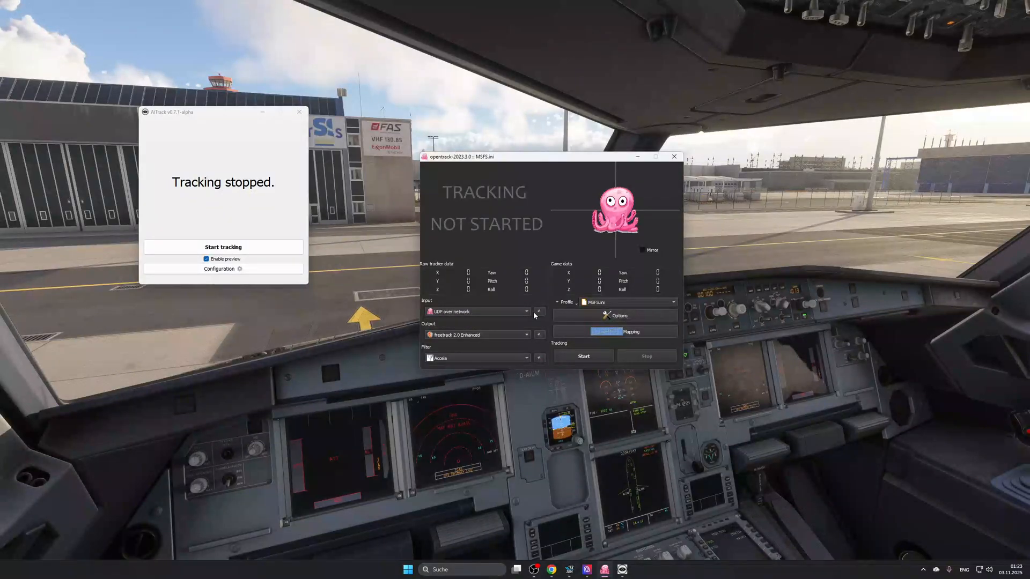
pyautogui.click(539, 312)
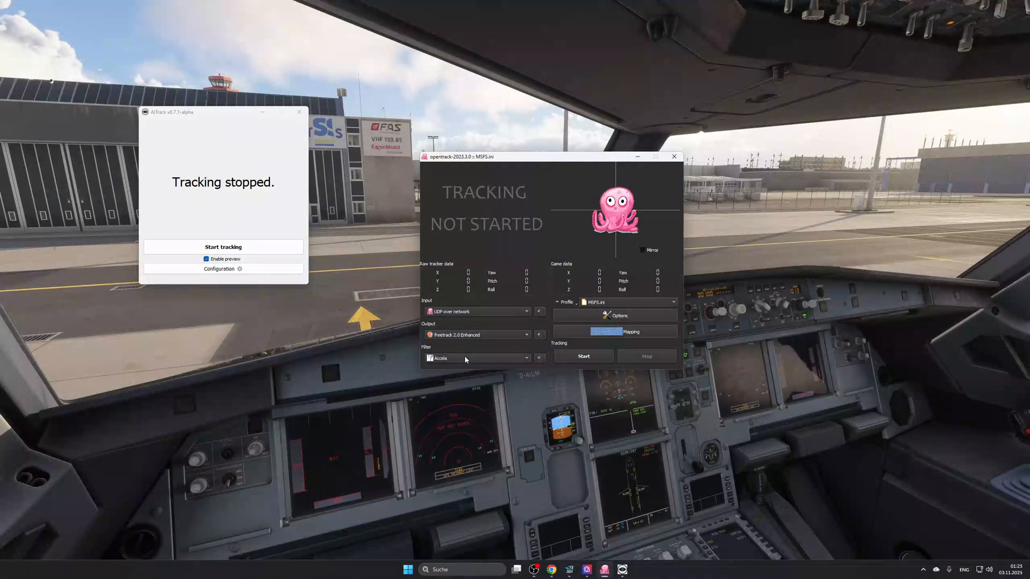
pyautogui.moveTo(582, 305)
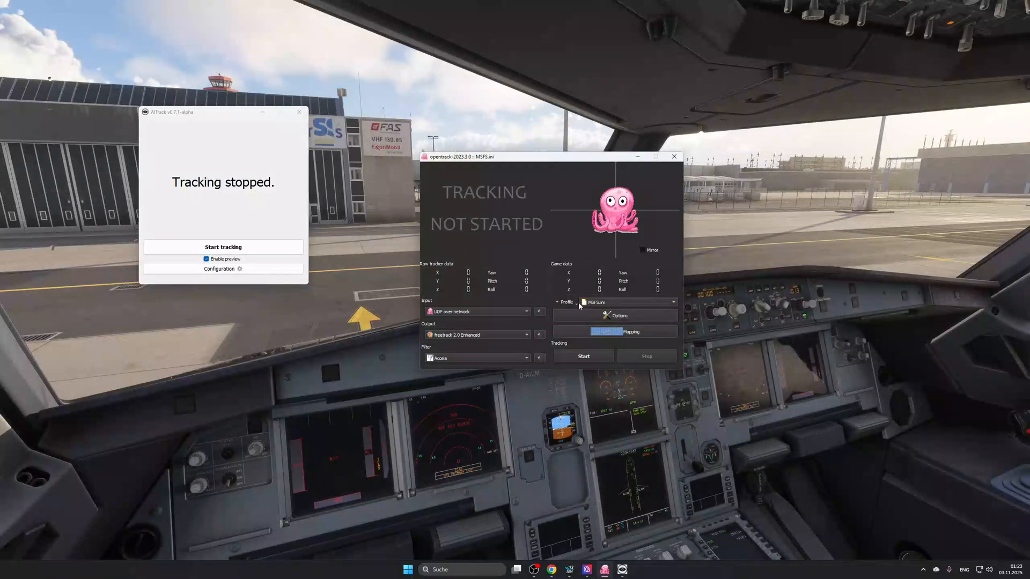
pyautogui.moveTo(587, 319)
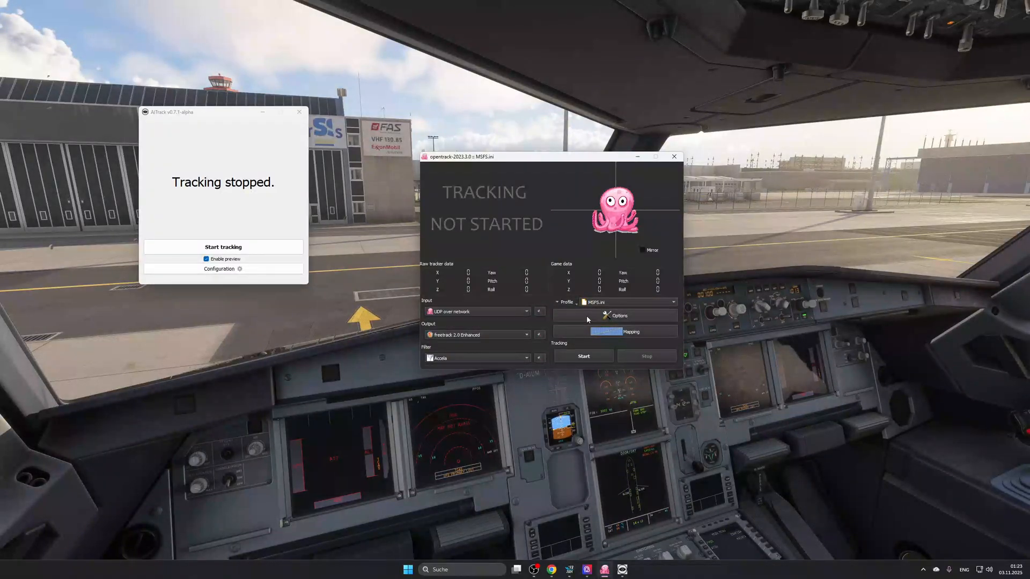
pyautogui.click(617, 316)
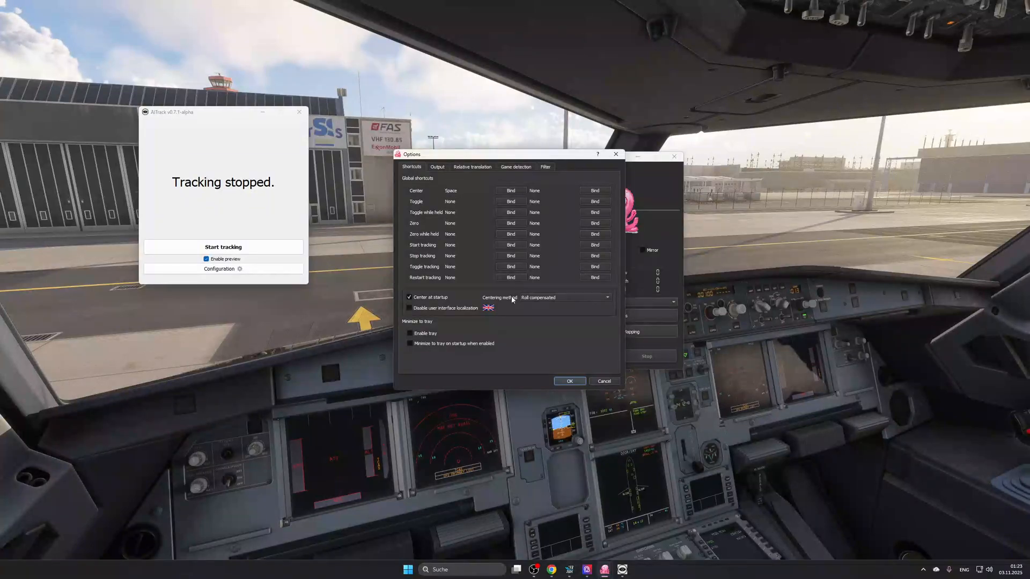
pyautogui.moveTo(531, 310)
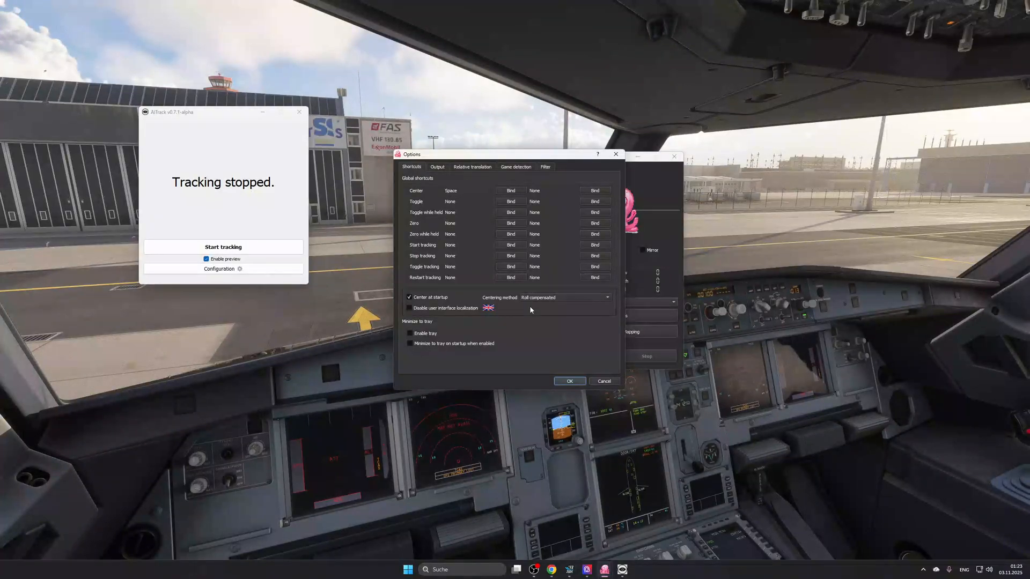
pyautogui.moveTo(515, 195)
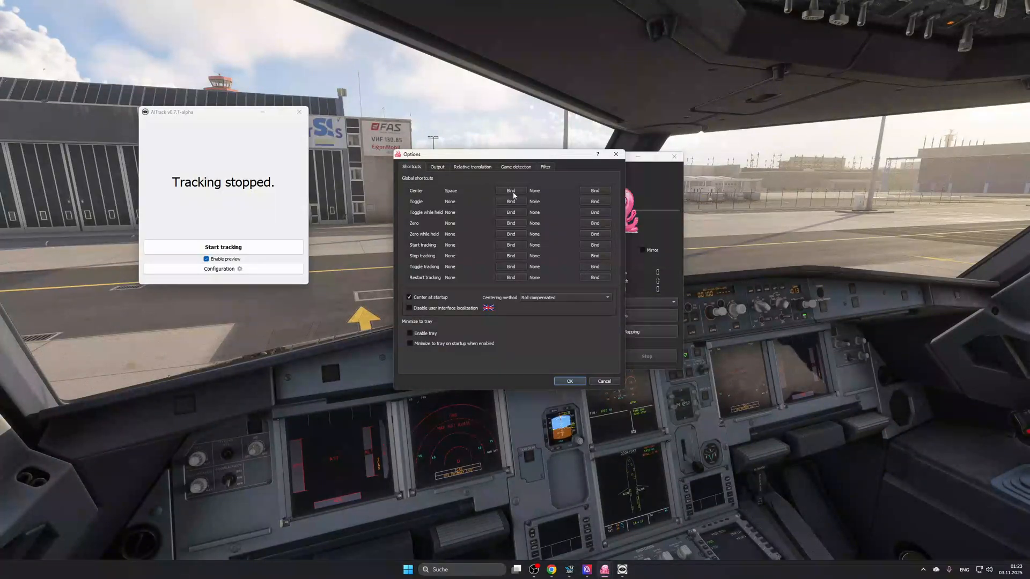
pyautogui.moveTo(499, 223)
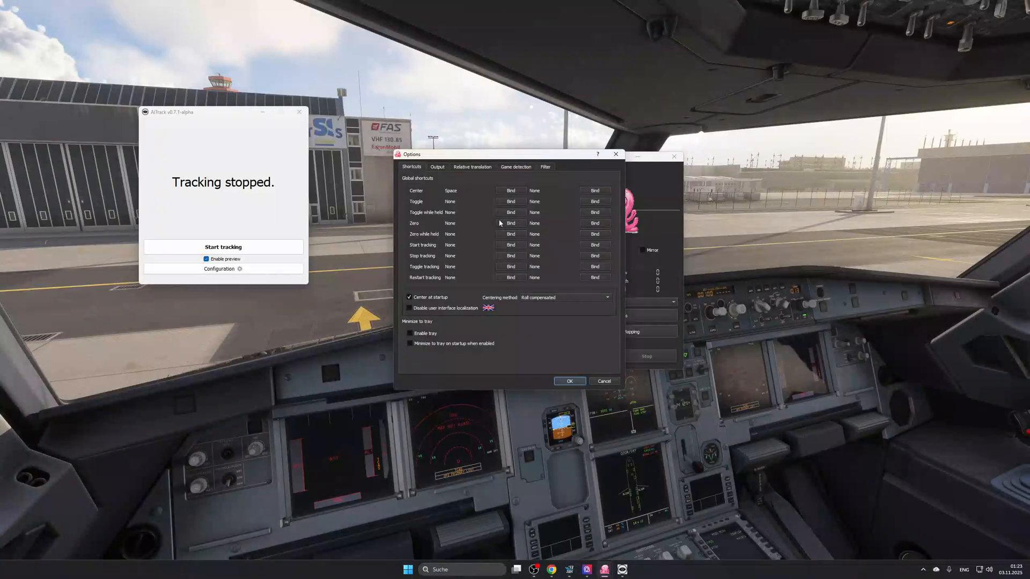
pyautogui.moveTo(485, 198)
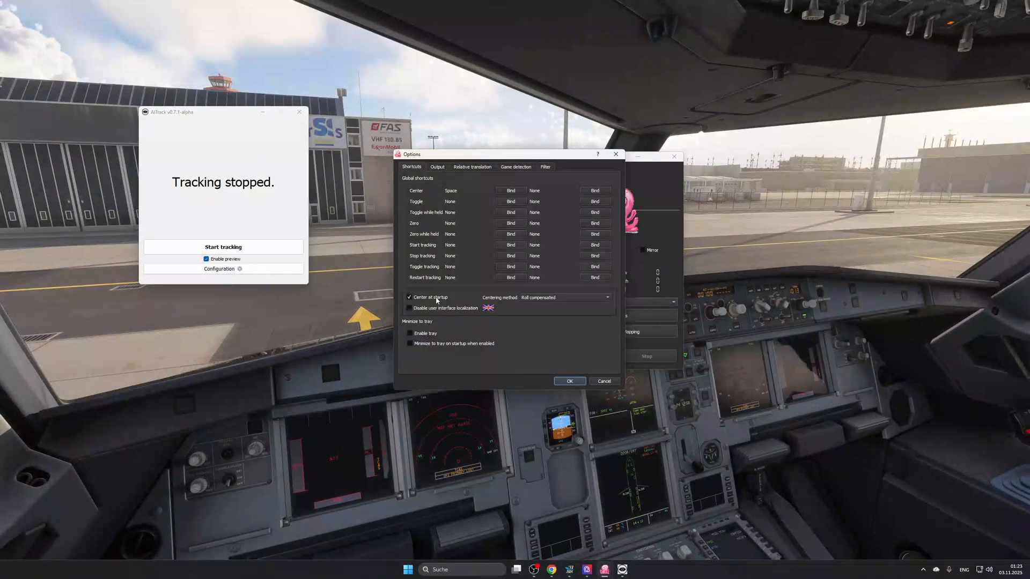
pyautogui.moveTo(662, 324)
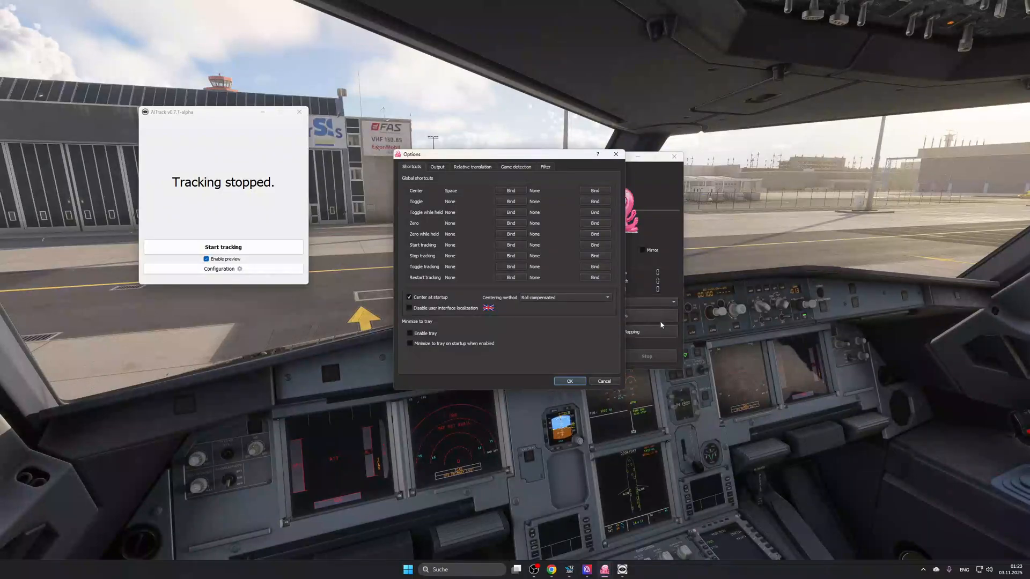
pyautogui.moveTo(413, 294)
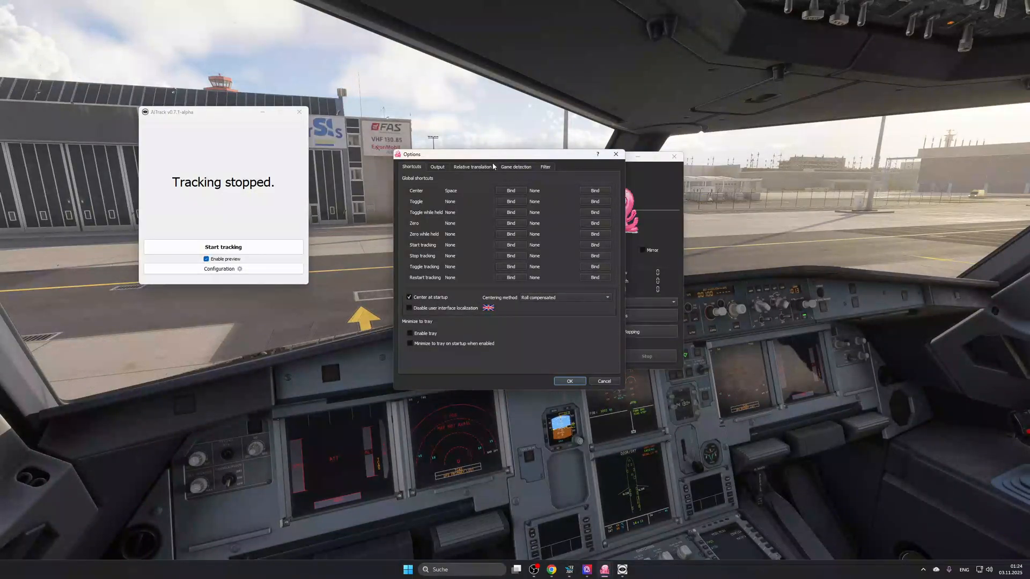
pyautogui.click(545, 167)
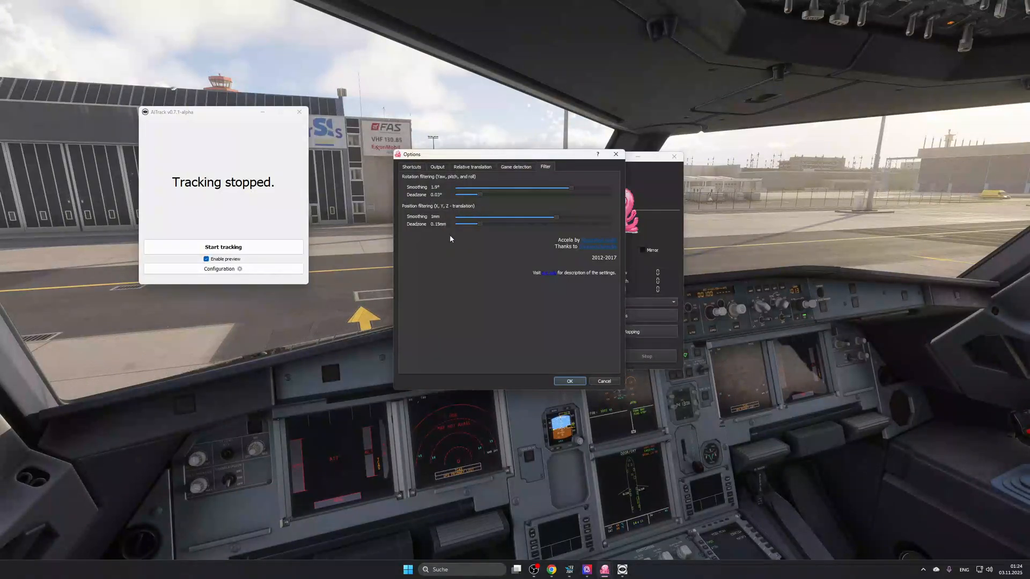
pyautogui.moveTo(594, 164)
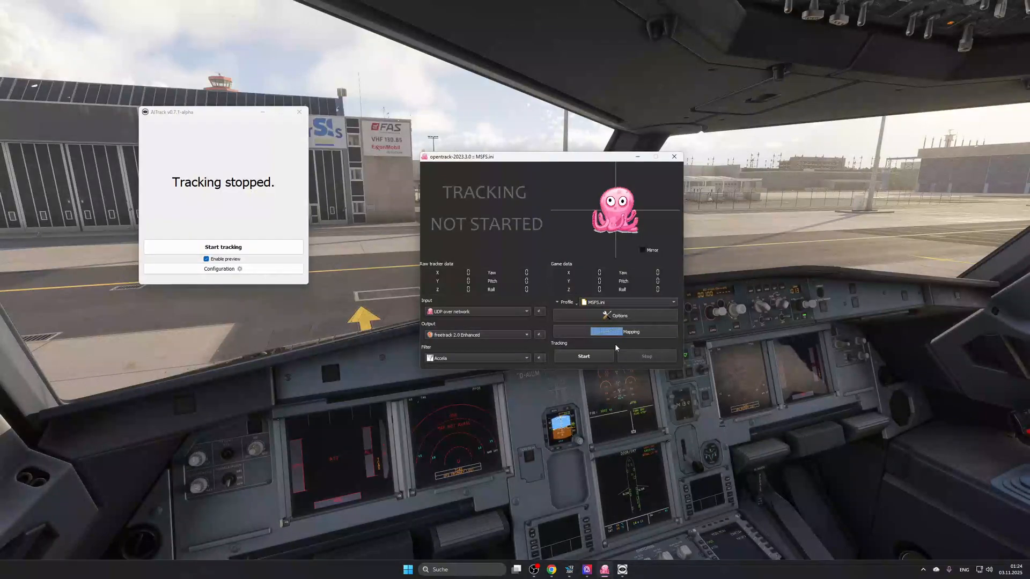
pyautogui.click(629, 331)
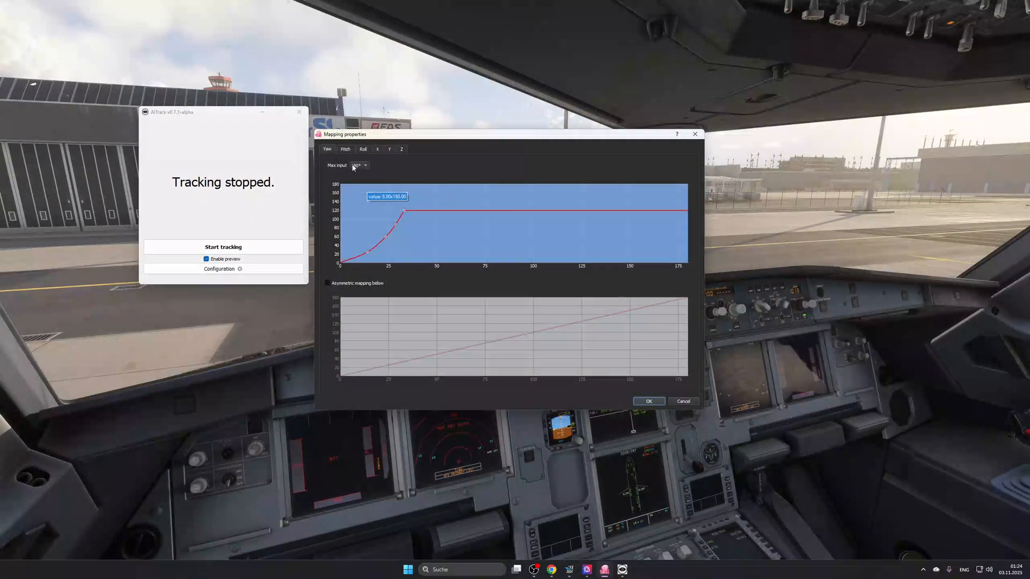
pyautogui.moveTo(386, 233)
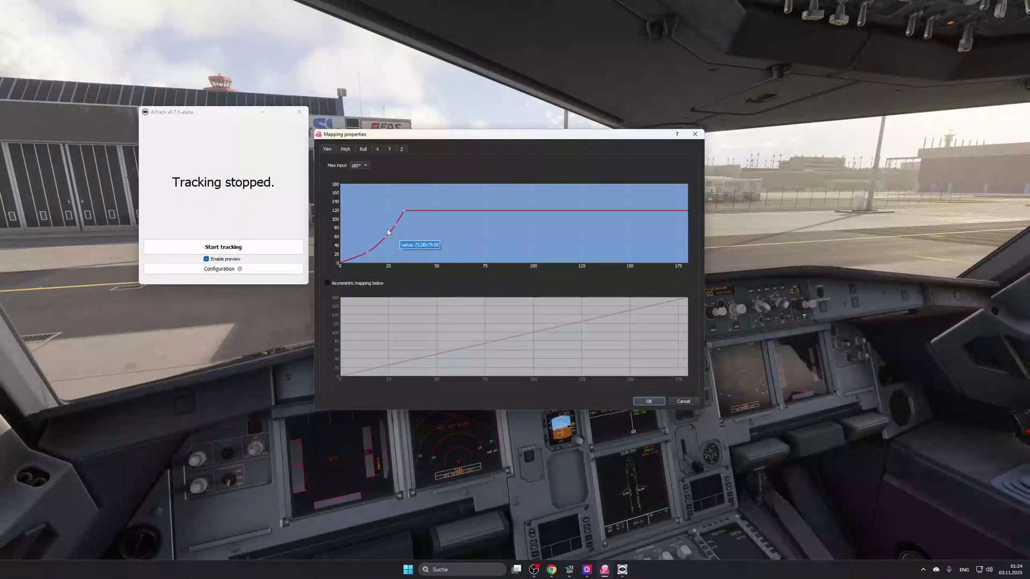
pyautogui.moveTo(351, 261)
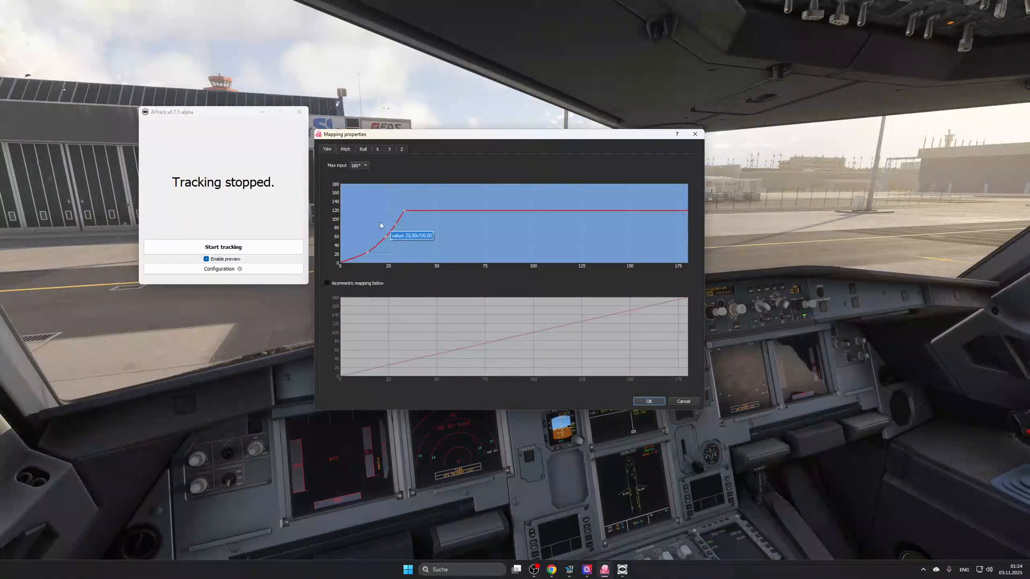
pyautogui.click(377, 149)
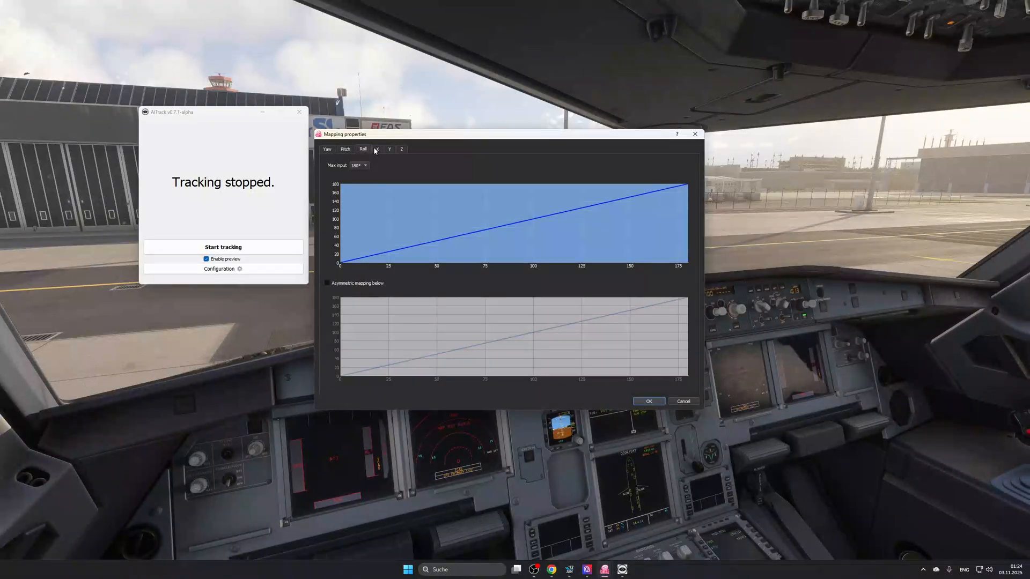
pyautogui.click(326, 150)
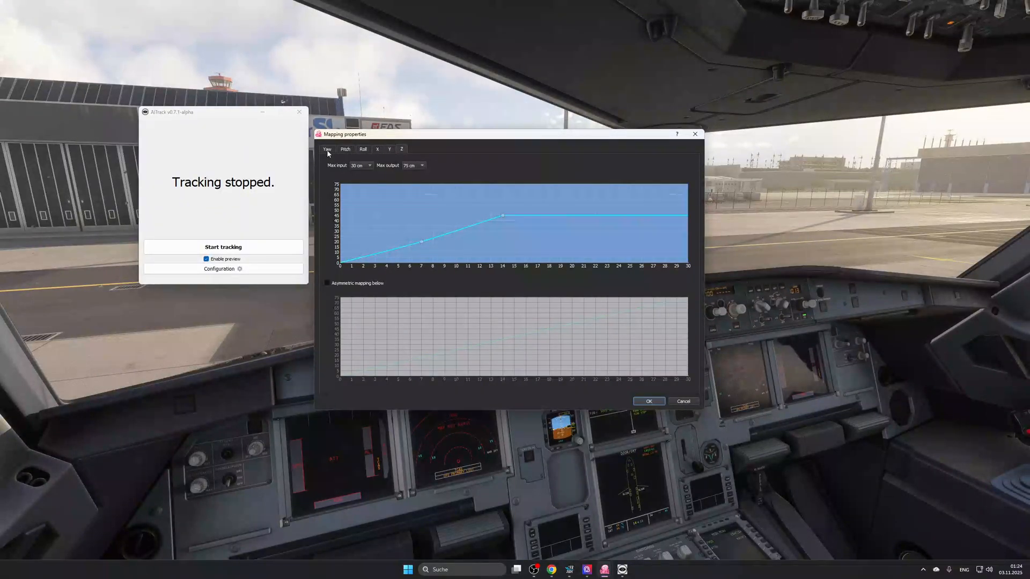
pyautogui.click(344, 149)
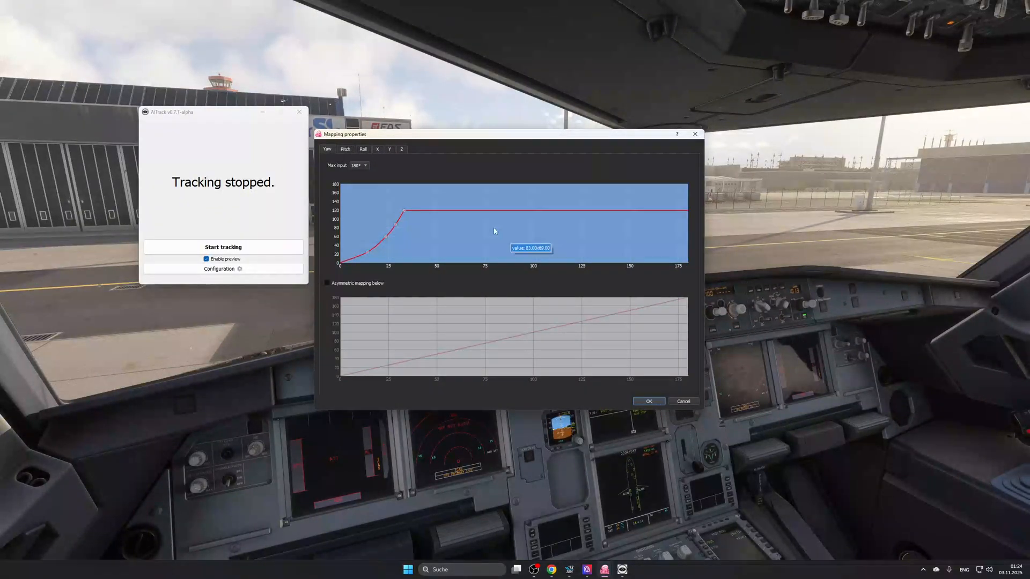
pyautogui.moveTo(529, 178)
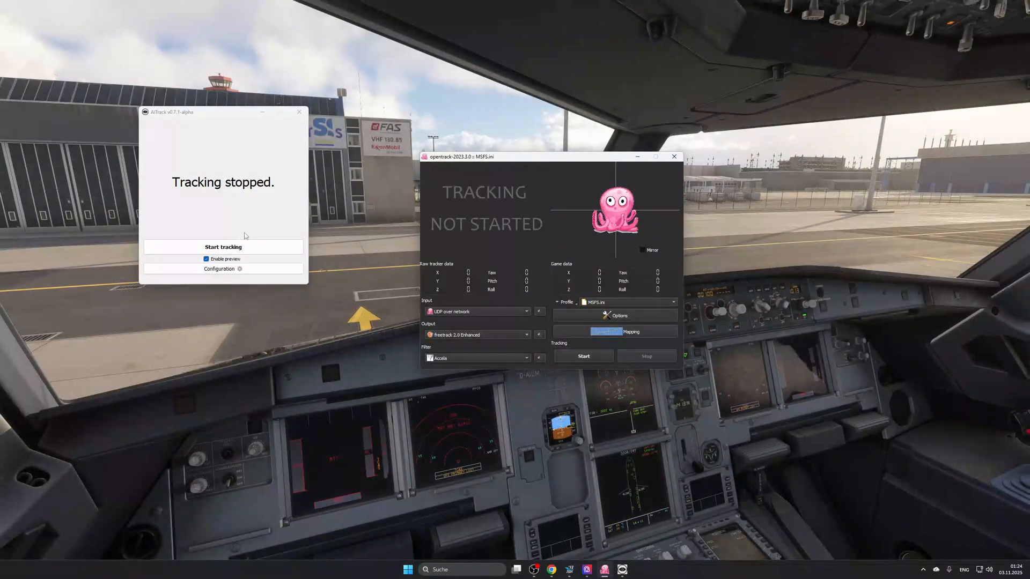
pyautogui.moveTo(636, 230)
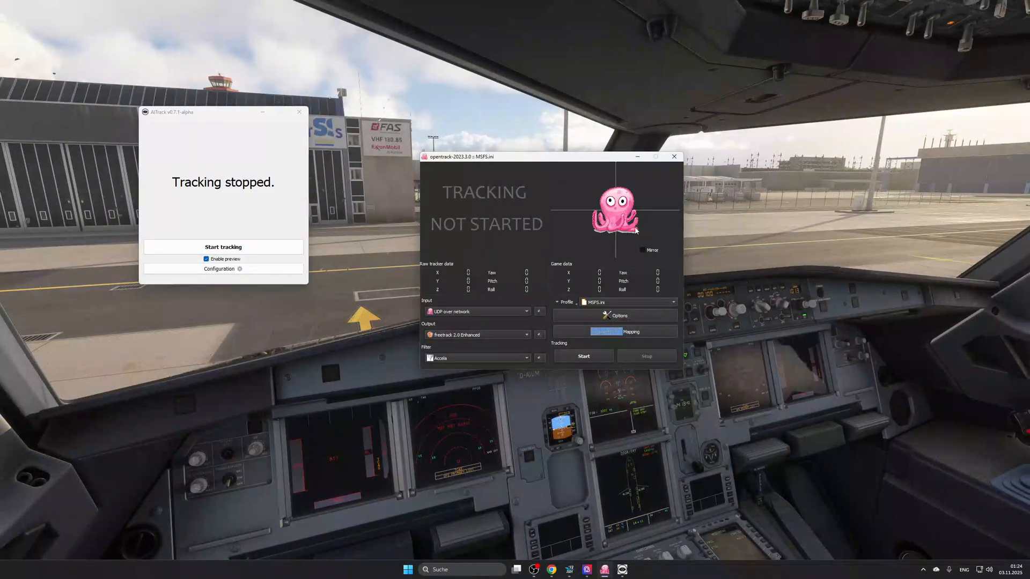
pyautogui.moveTo(771, 246)
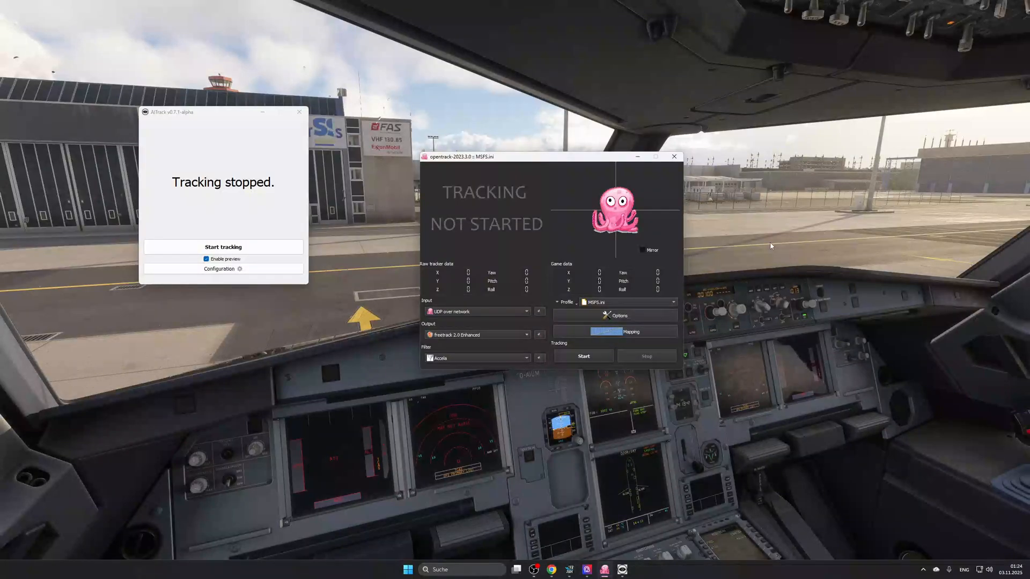
pyautogui.moveTo(765, 255)
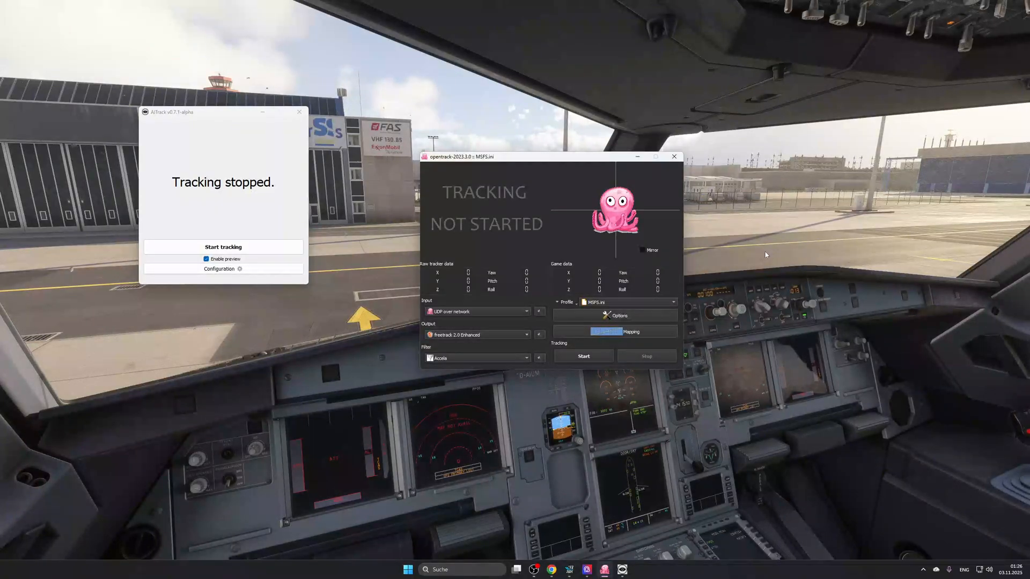
pyautogui.moveTo(702, 394)
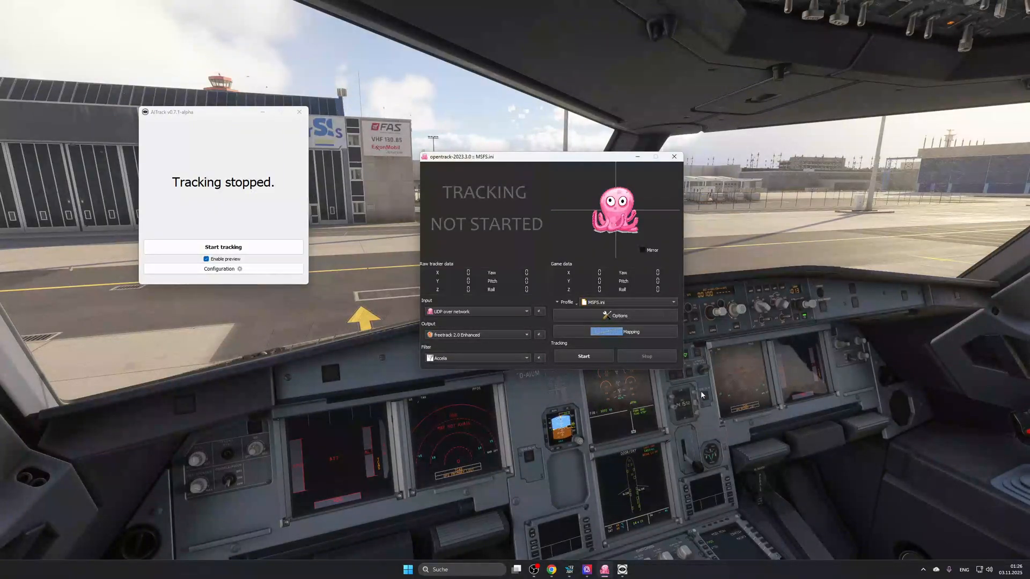